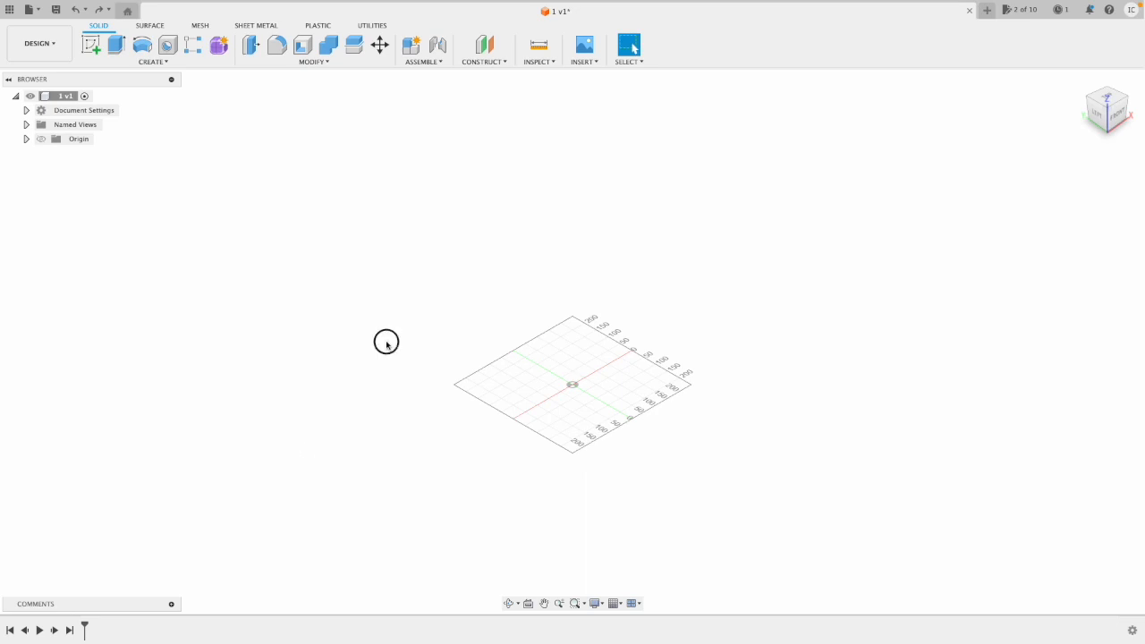
mouse_move(497, 367)
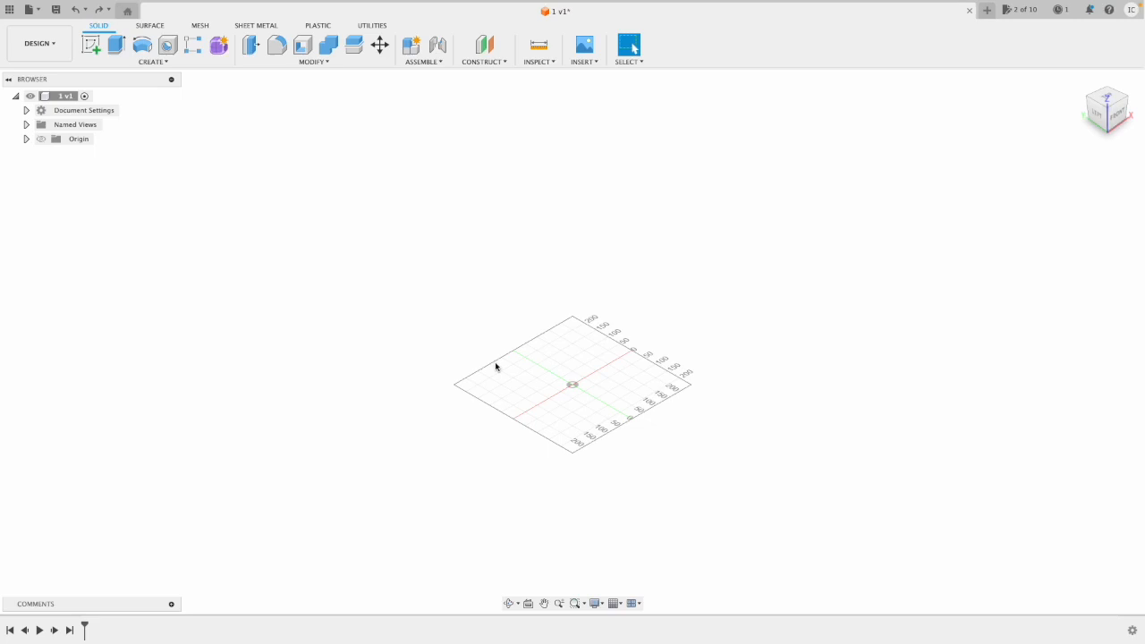
mouse_move(696, 274)
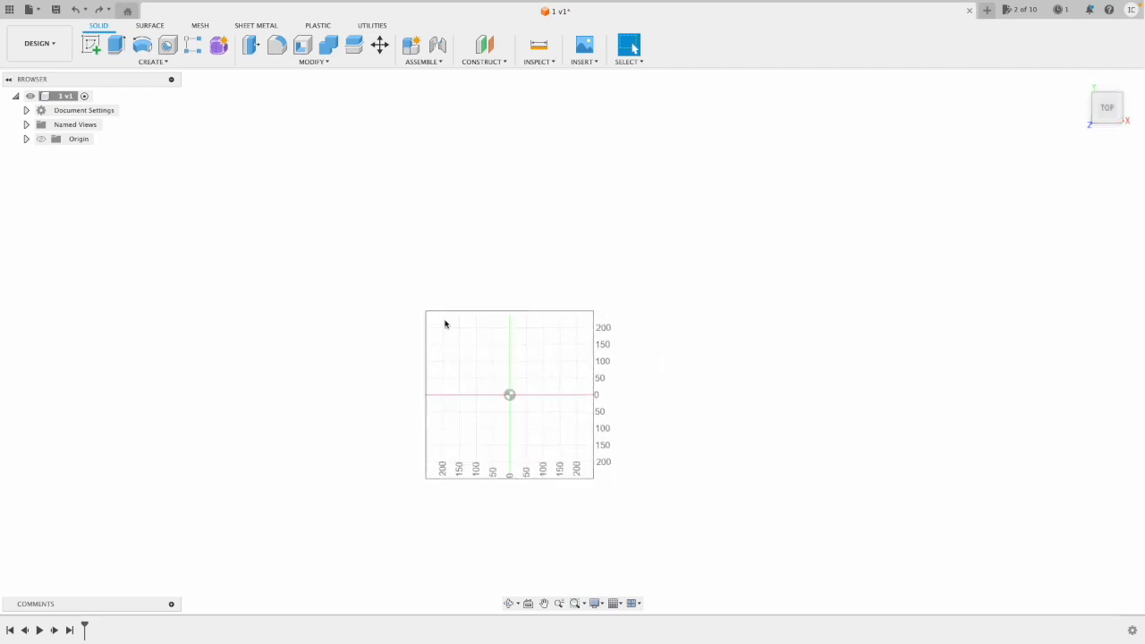
mouse_move(91, 45)
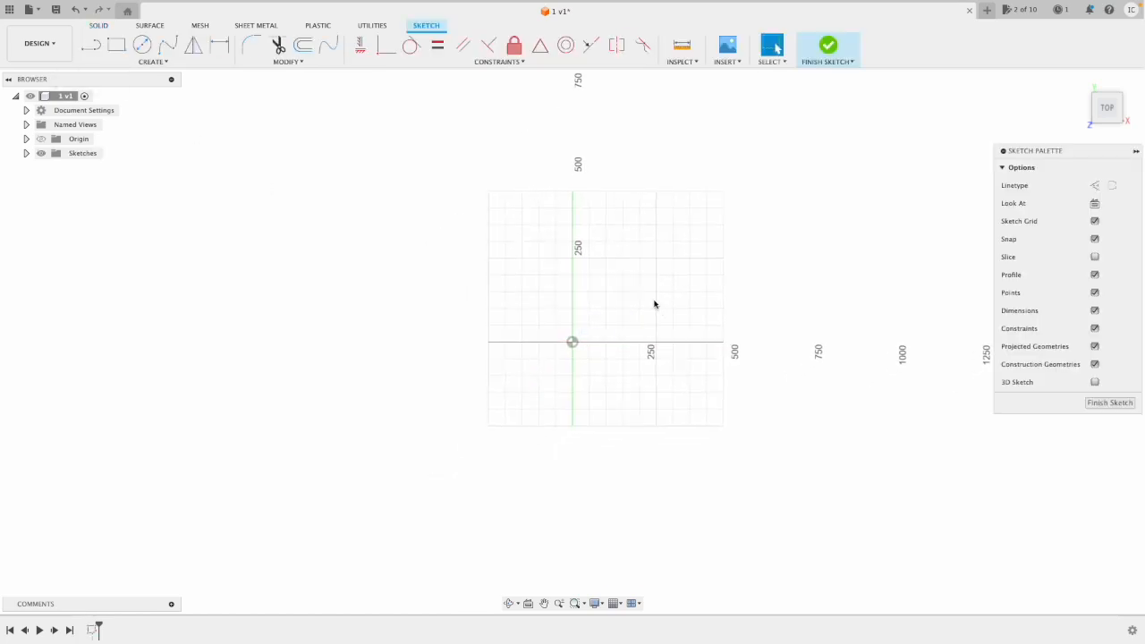
- Sketch a 500 × 500 rectangle from the origin and finish the sketch
left_click(116, 44)
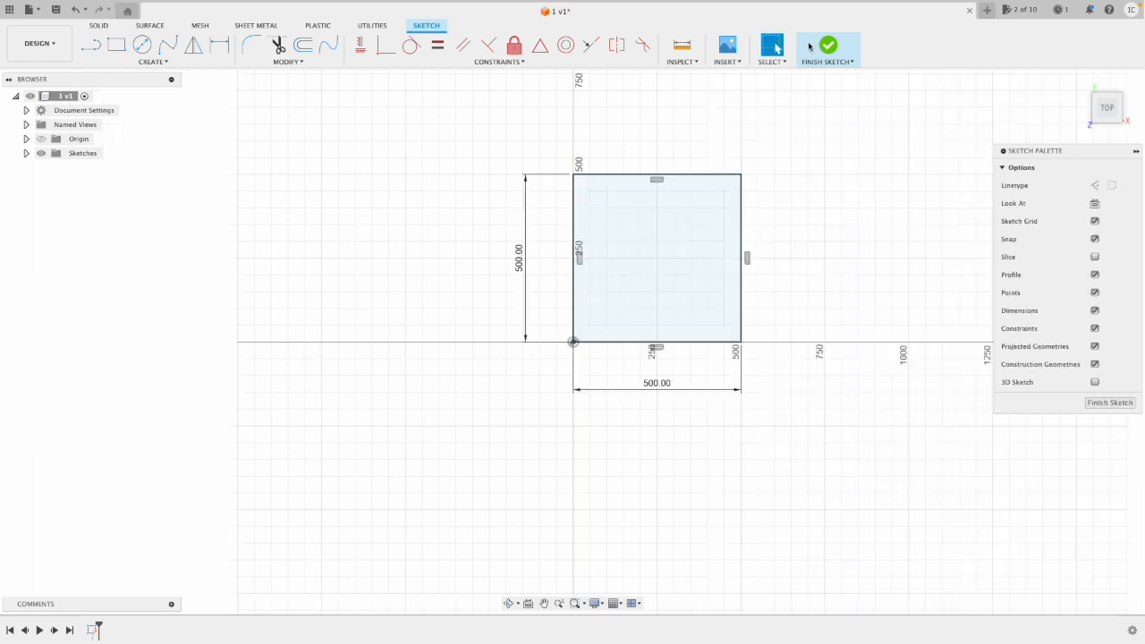
mouse_move(827, 50)
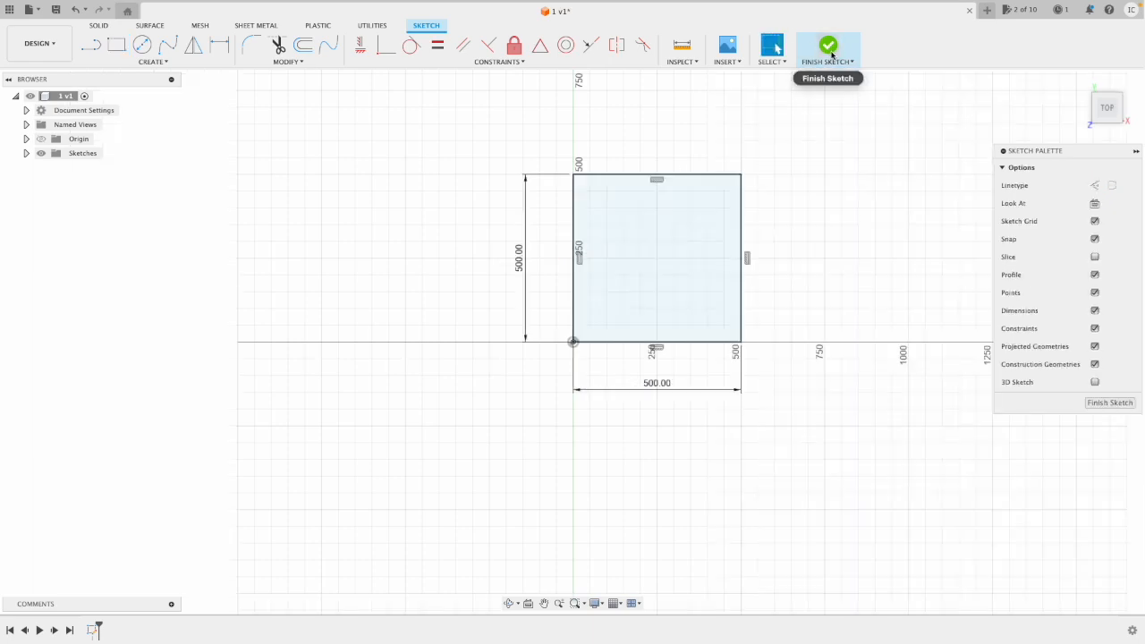
left_click(826, 47)
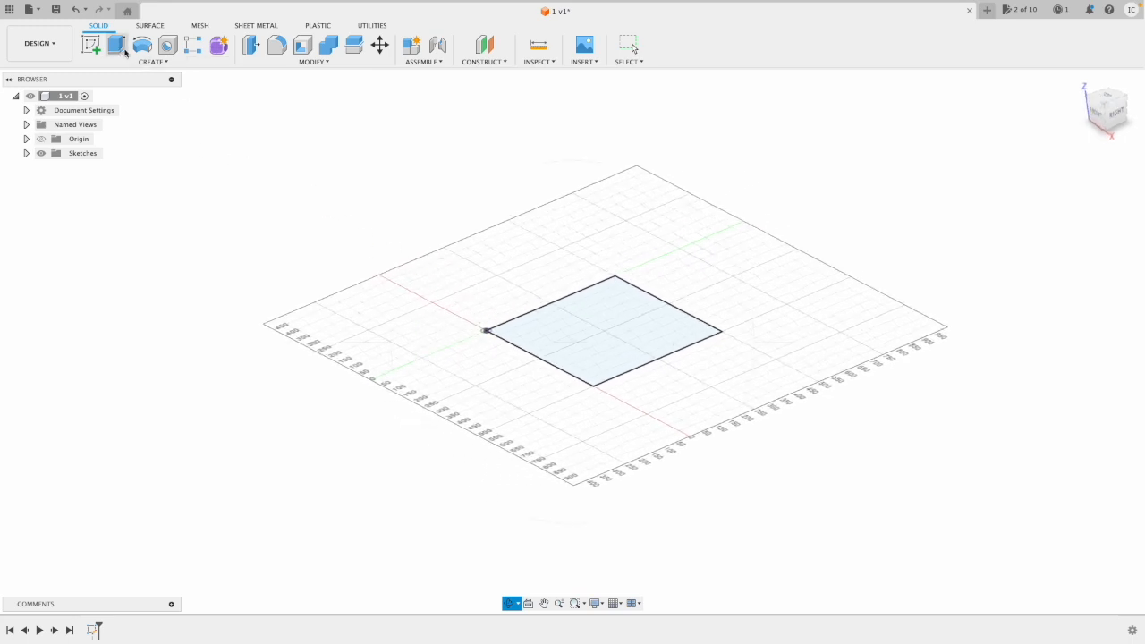
- Extrude the square profile upward into a solid cube
left_click(114, 45)
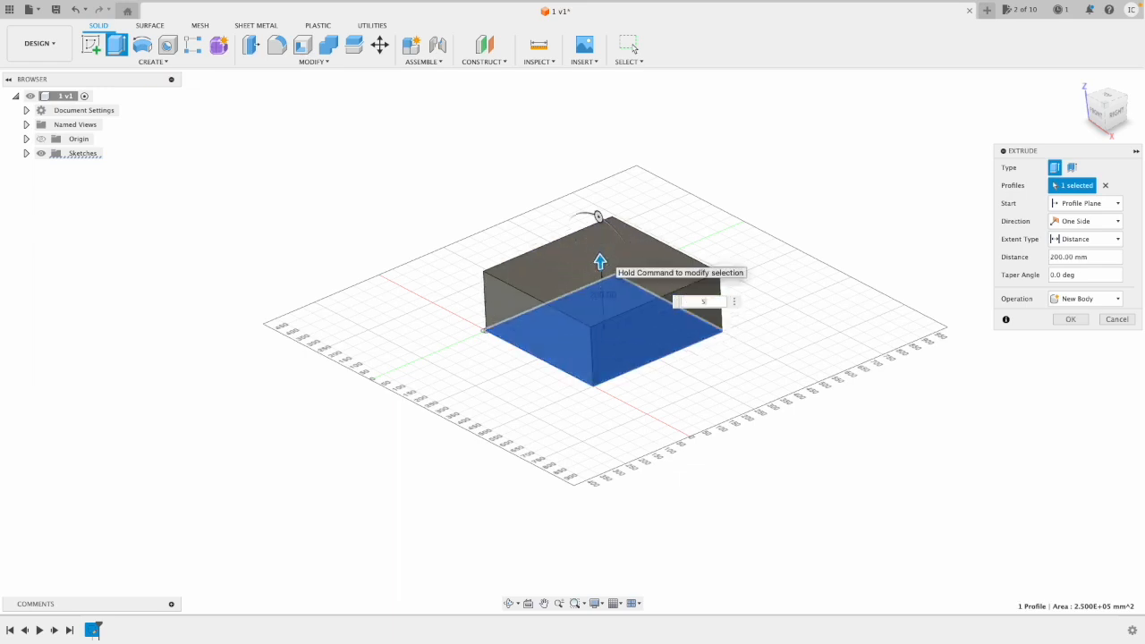
left_click(1070, 319)
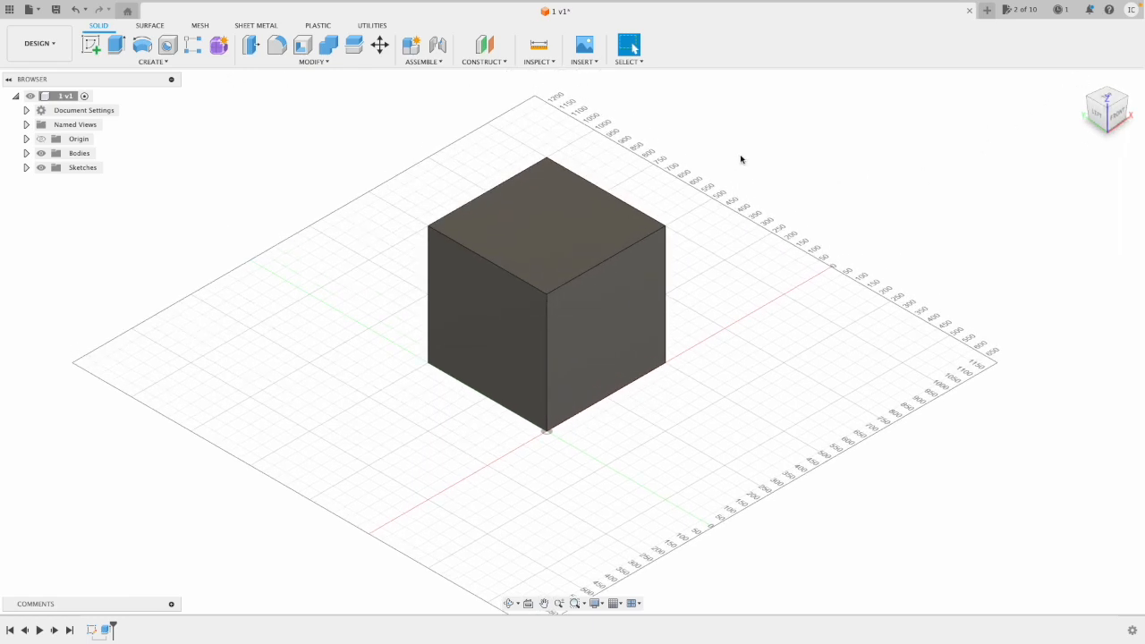
mouse_move(794, 160)
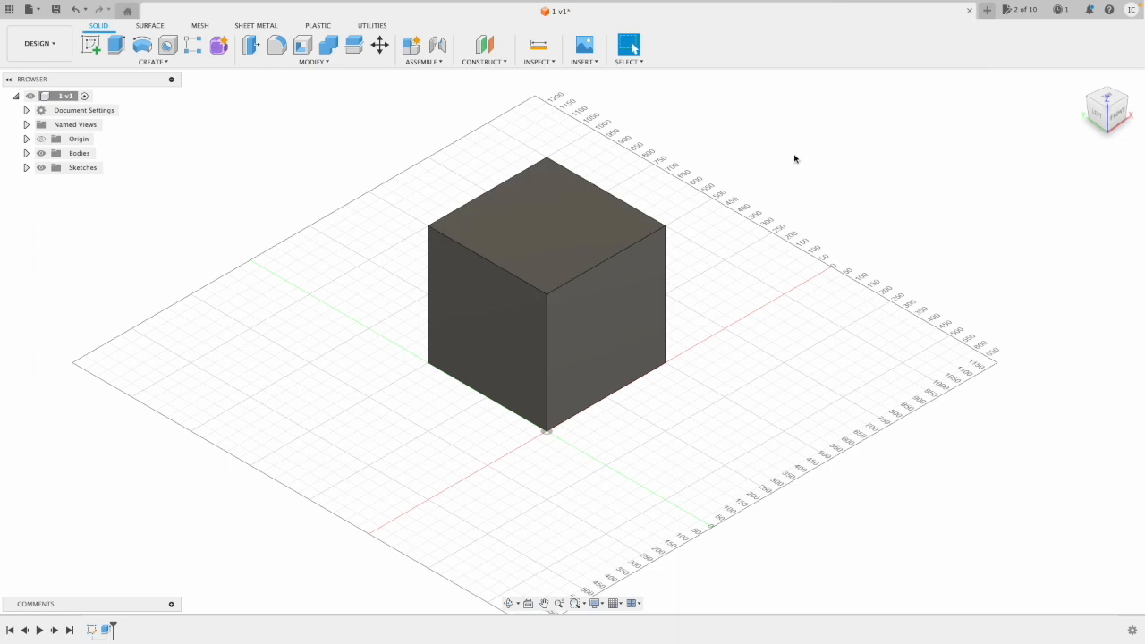
mouse_move(607, 390)
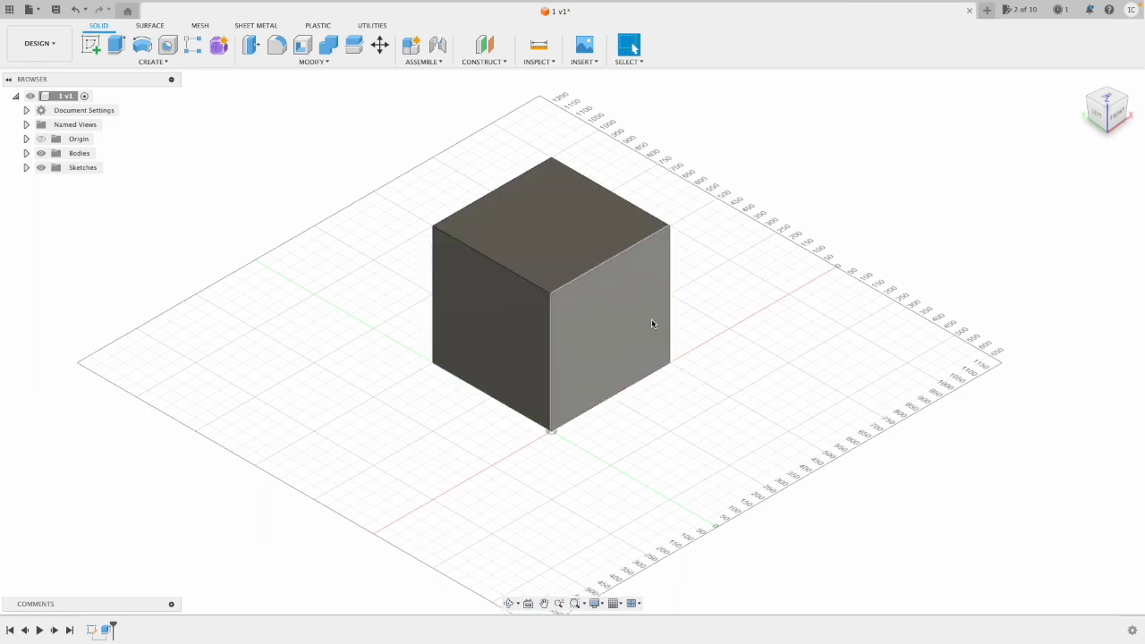
mouse_move(250, 47)
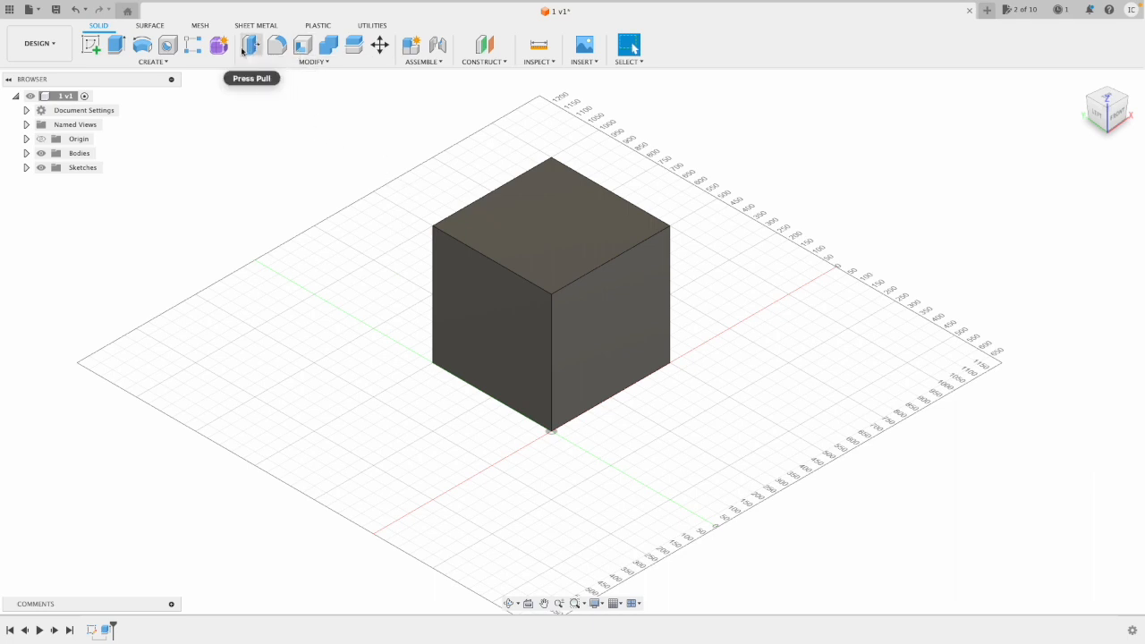
- Offset the cube's right face outward with Press Pull
left_click(313, 61)
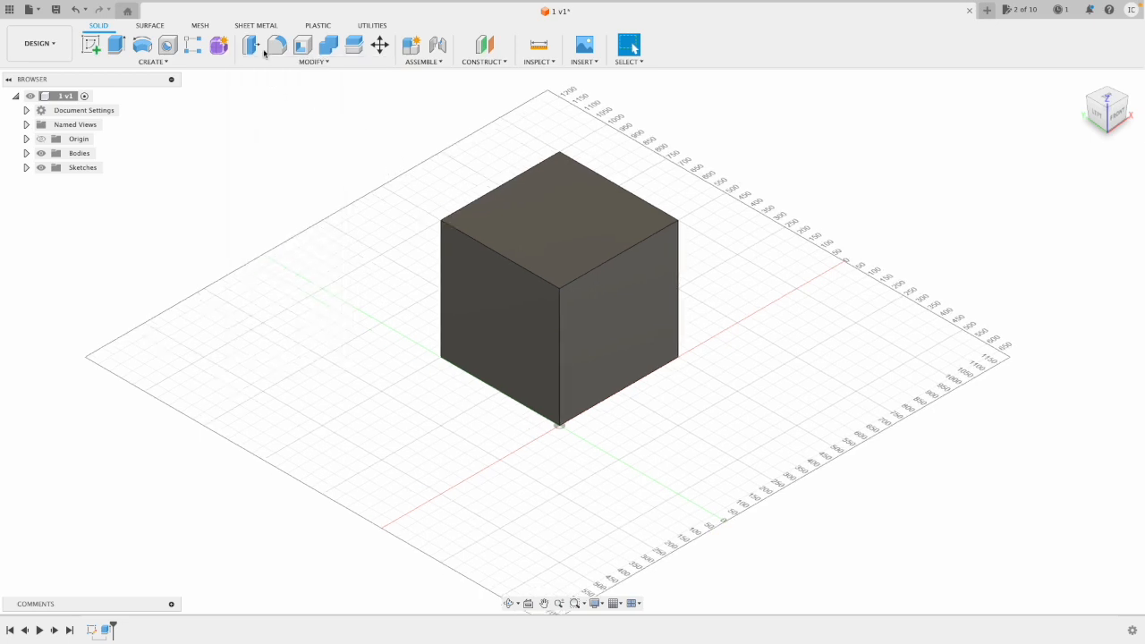
mouse_move(251, 45)
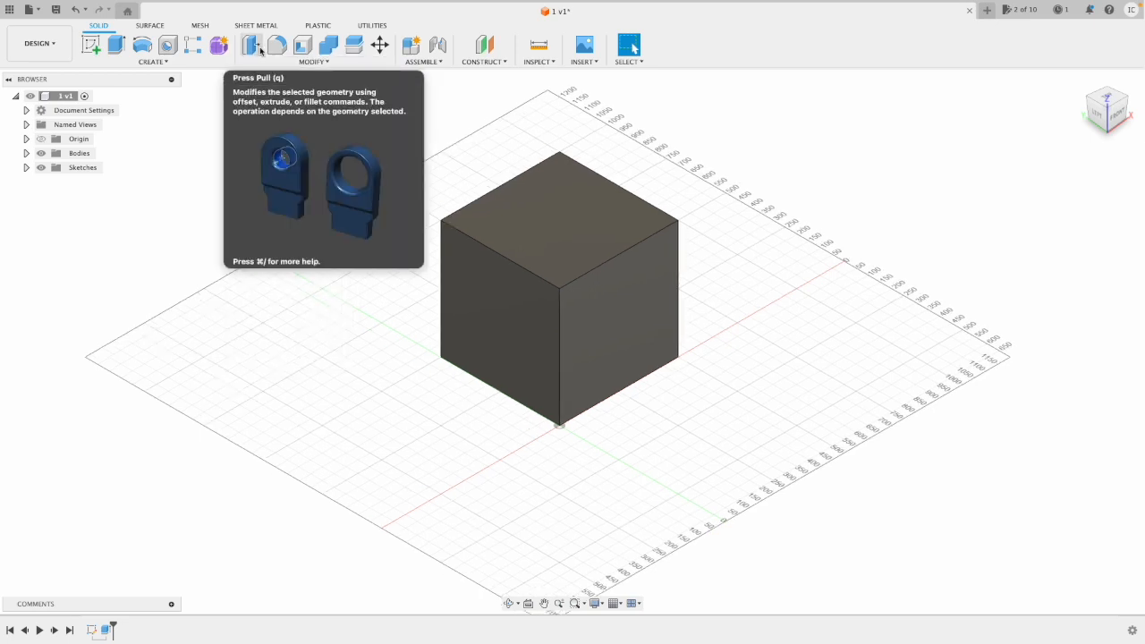
left_click(251, 45)
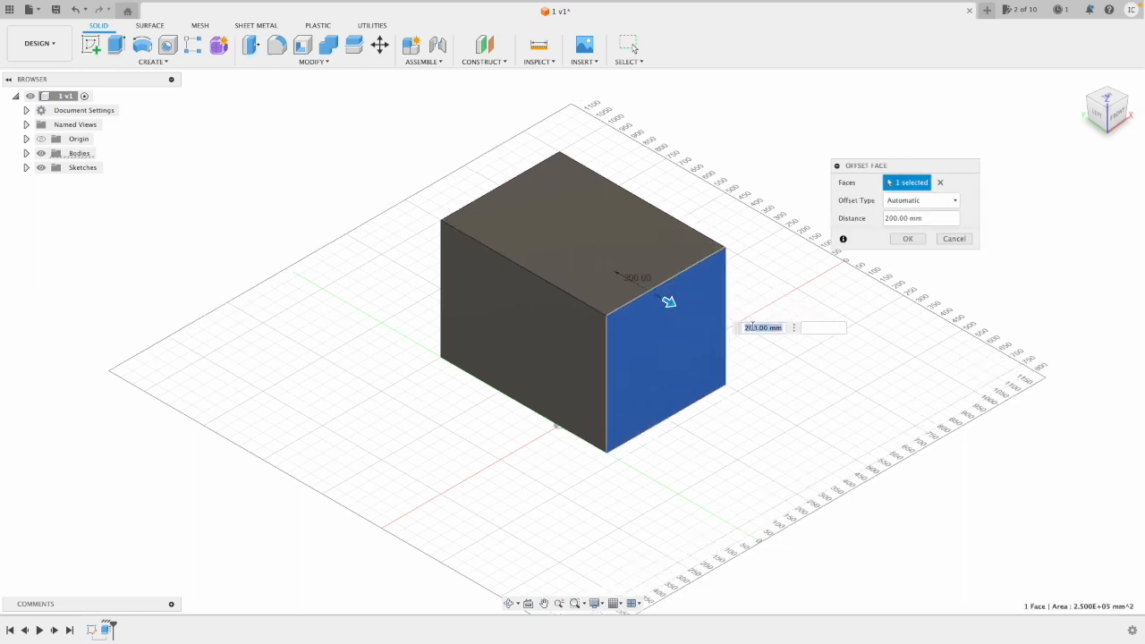
left_click(954, 238)
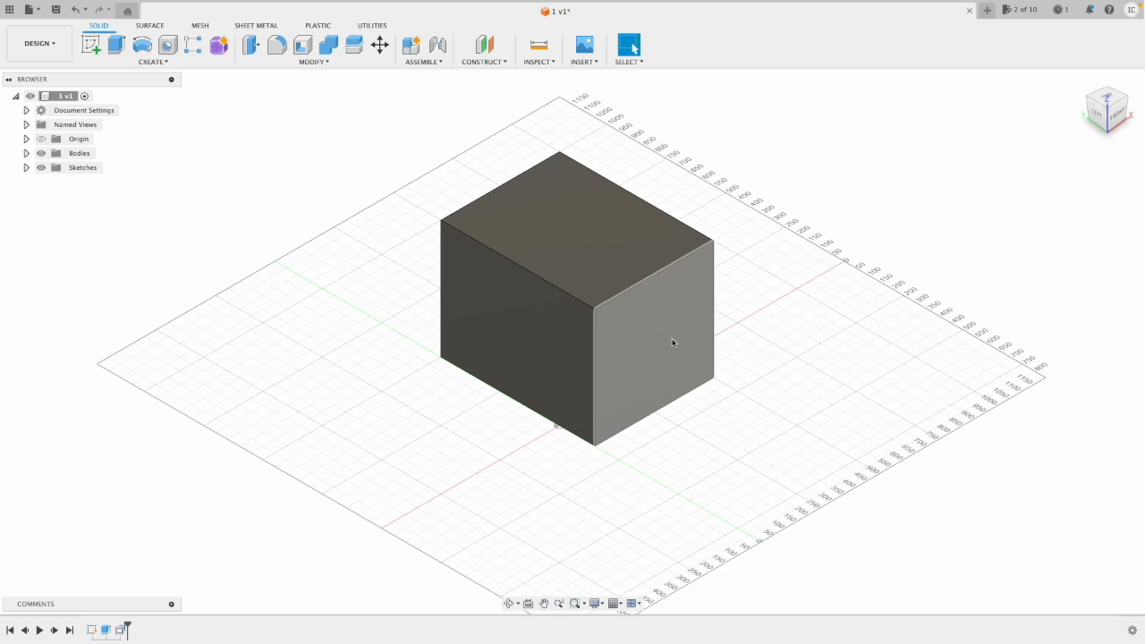
mouse_move(623, 318)
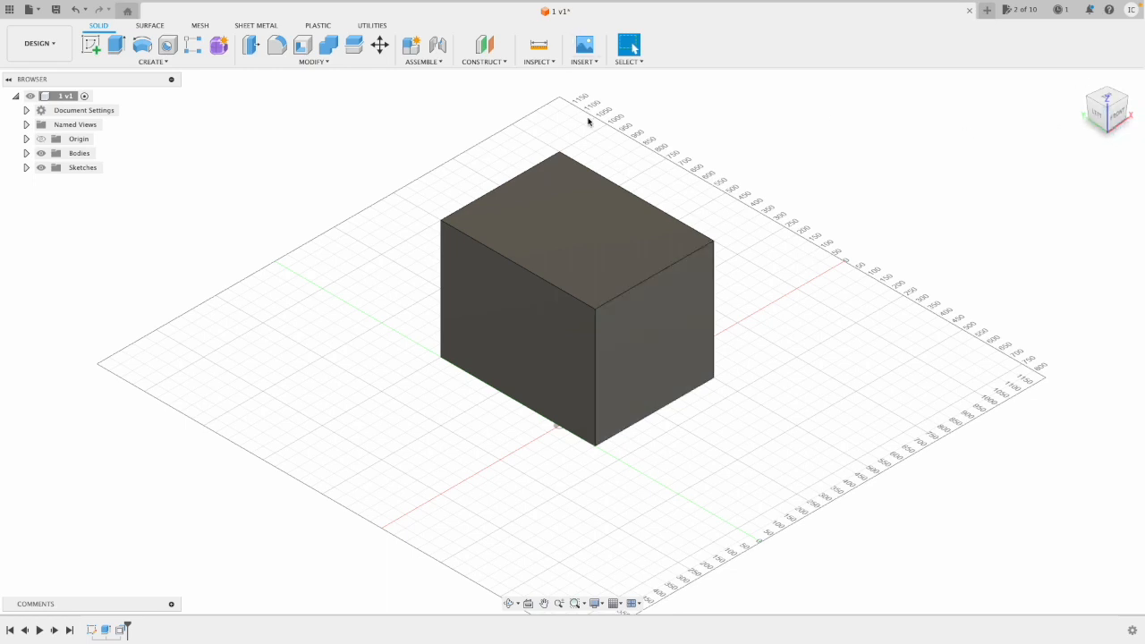
mouse_move(511, 283)
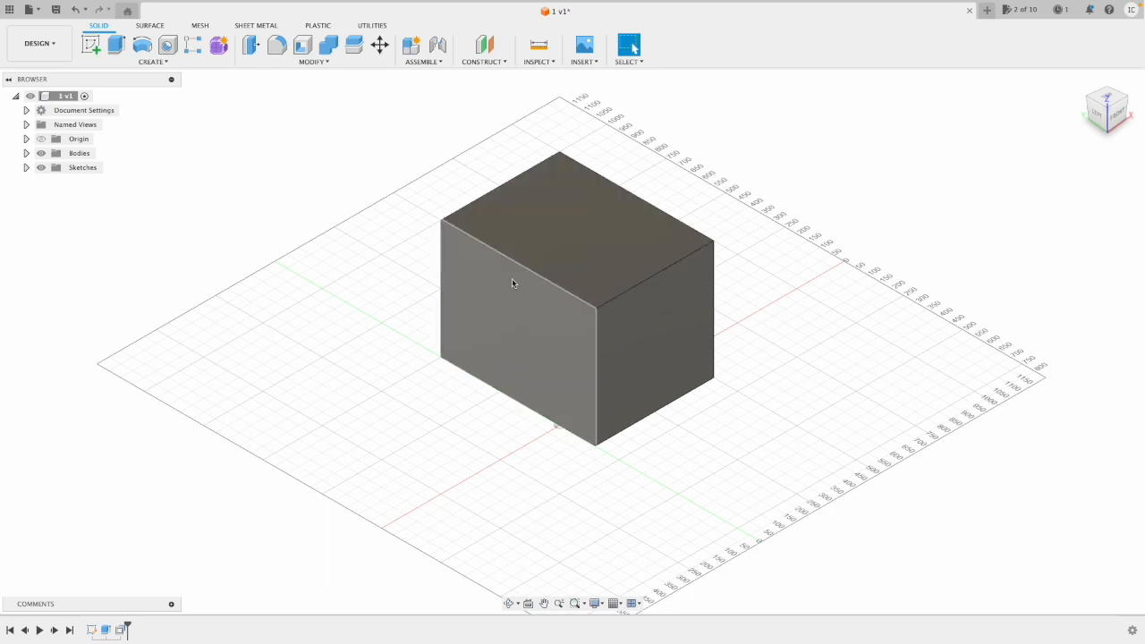
- Offset the left face outward by 100 mm and clear the stray edge selection
left_click(250, 45)
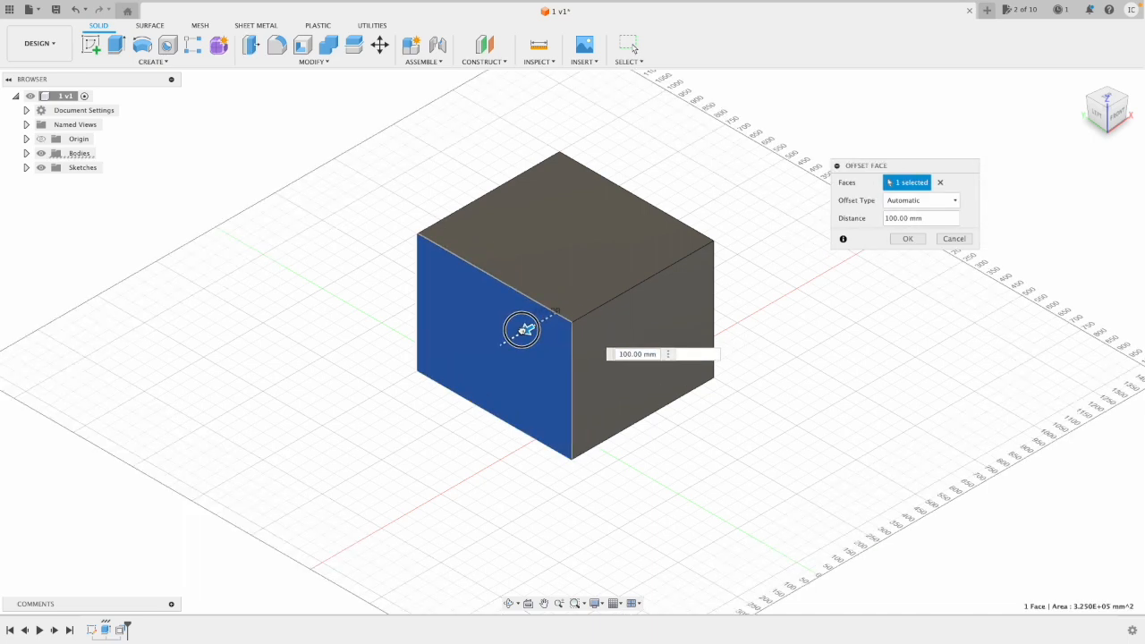
left_click(953, 238)
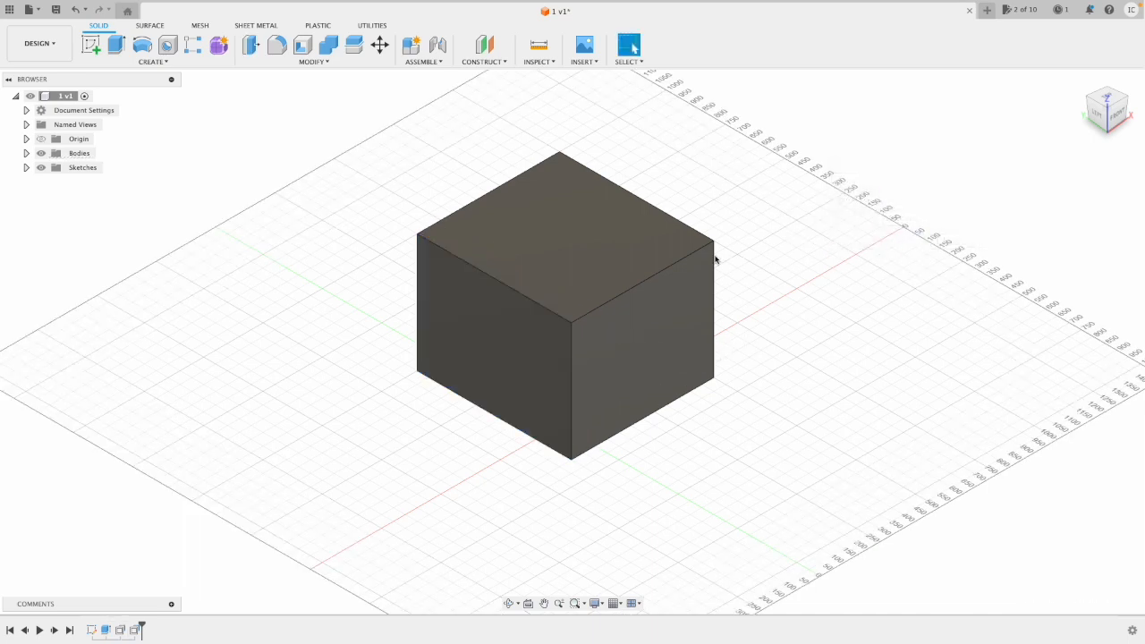
left_click(635, 285)
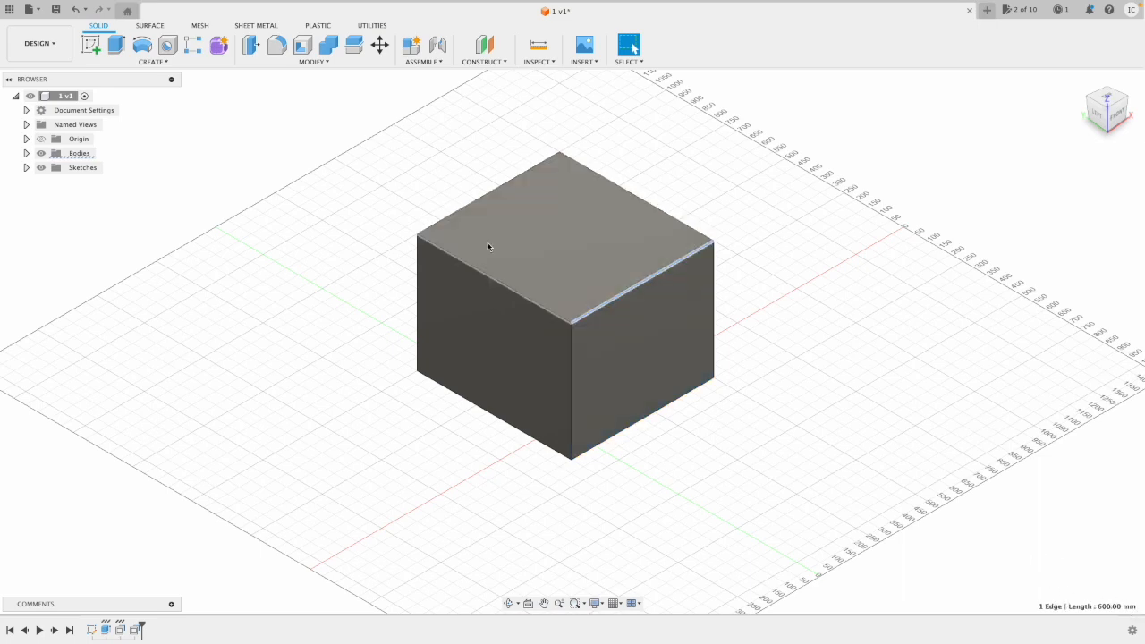
left_click(492, 246)
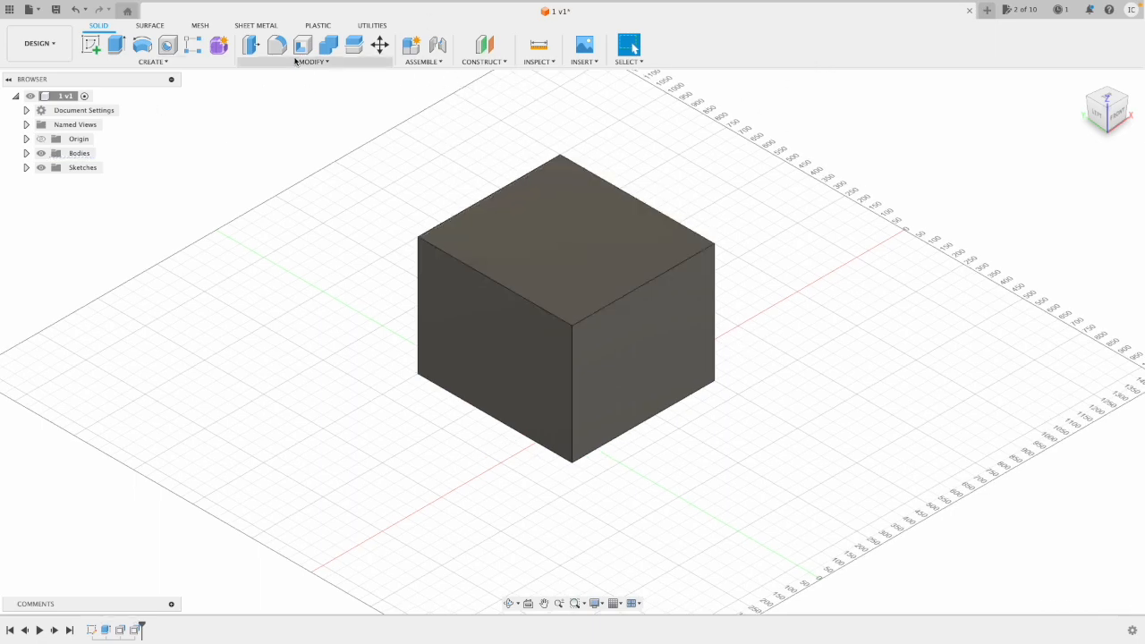
left_click(278, 45)
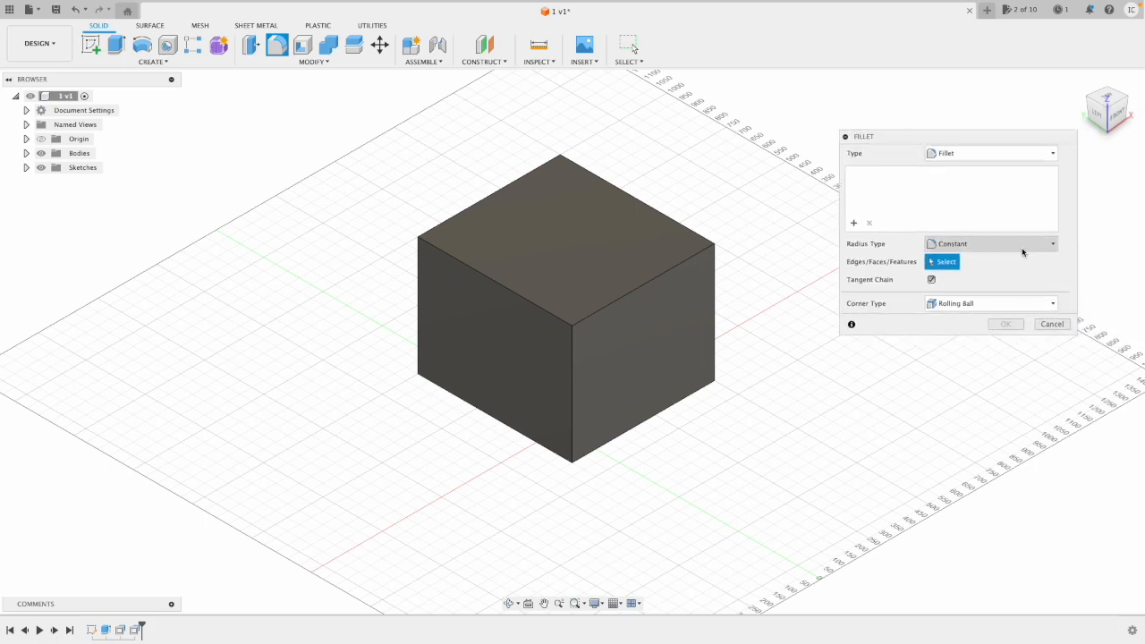
mouse_move(1021, 248)
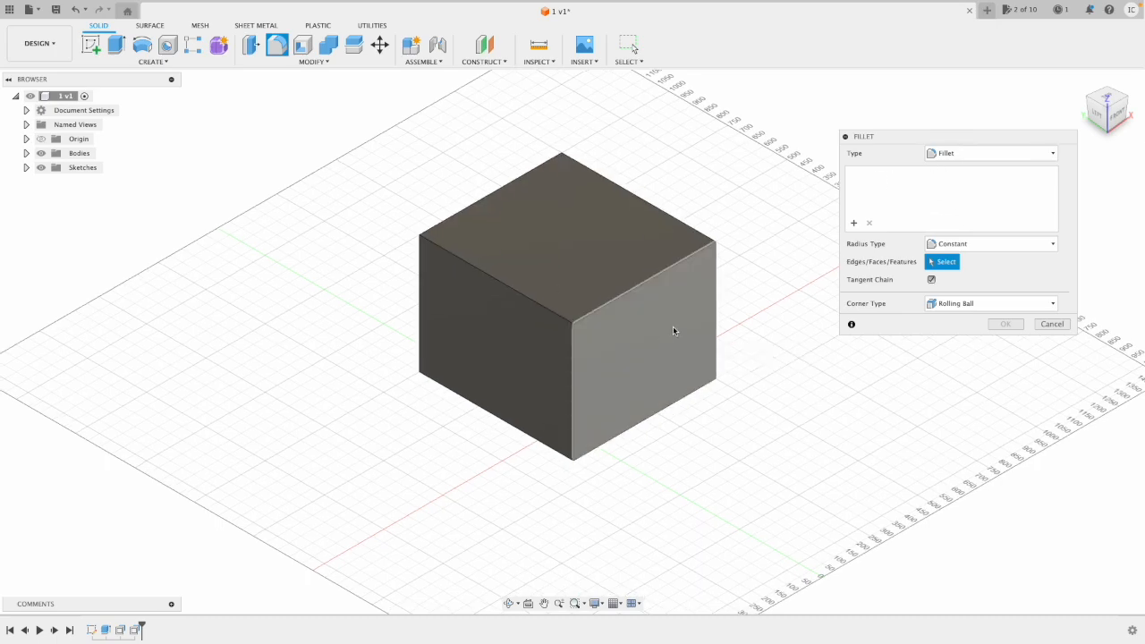
left_click(492, 358)
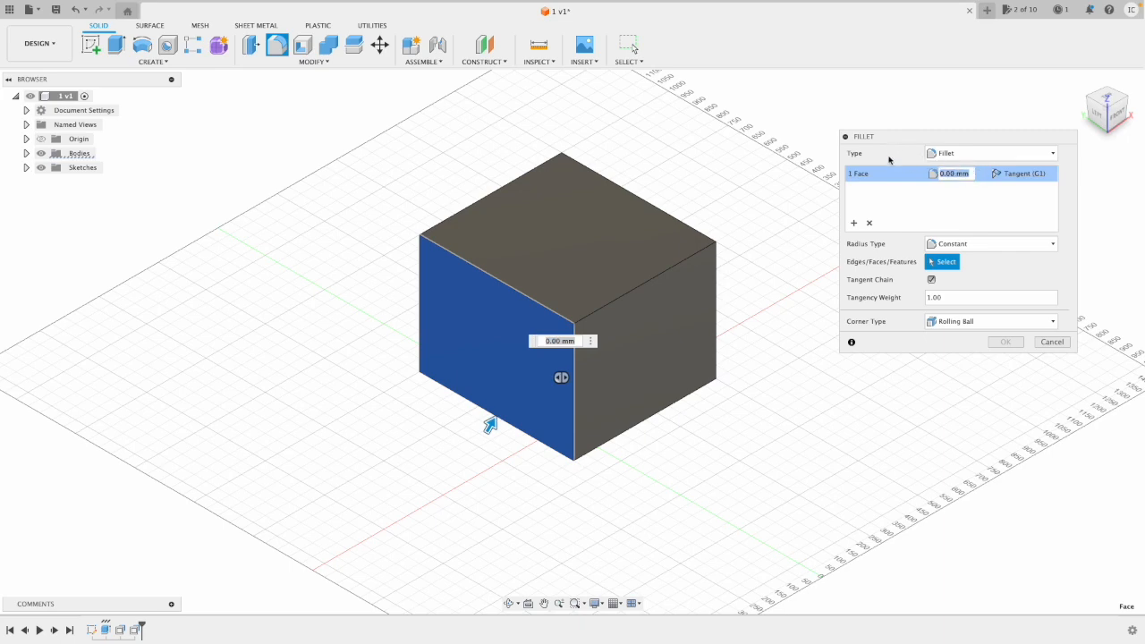
type("20")
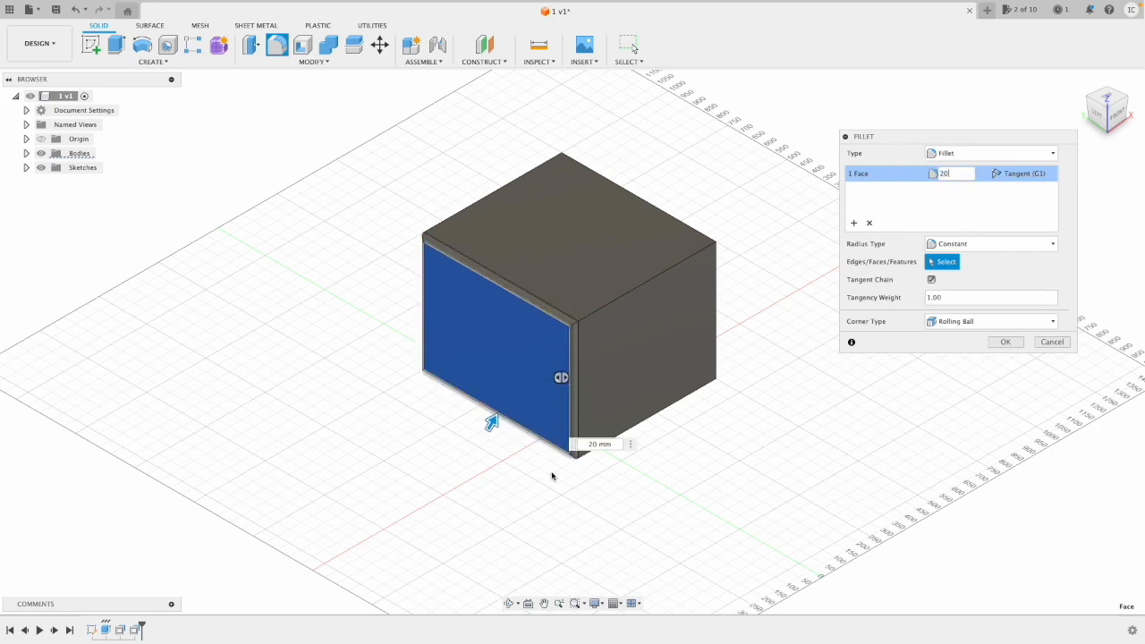
mouse_move(566, 347)
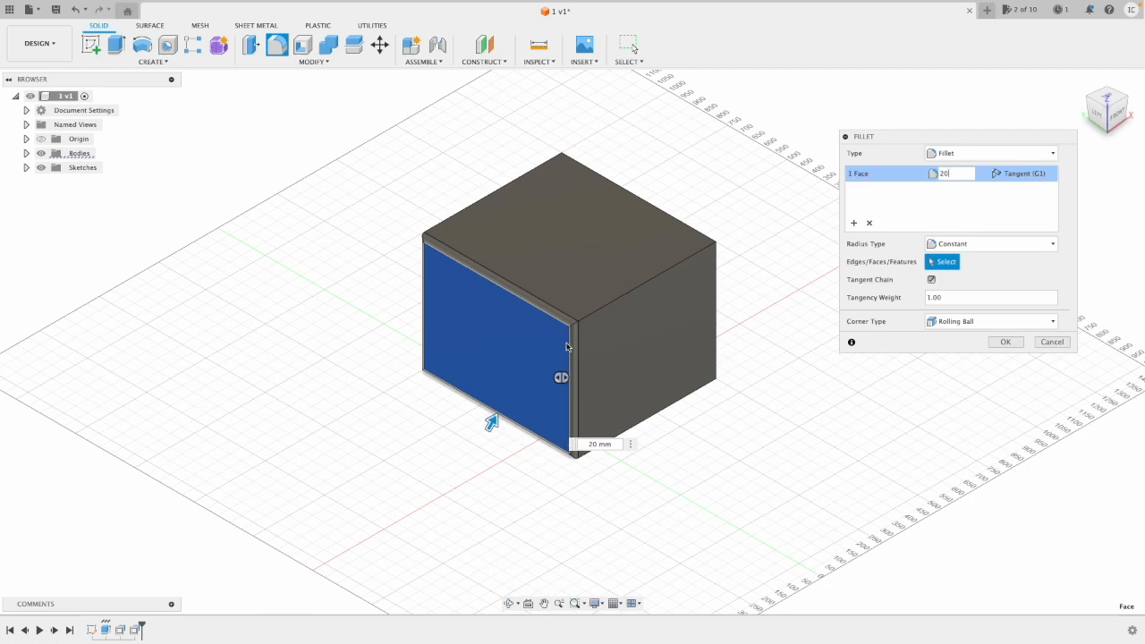
mouse_move(472, 424)
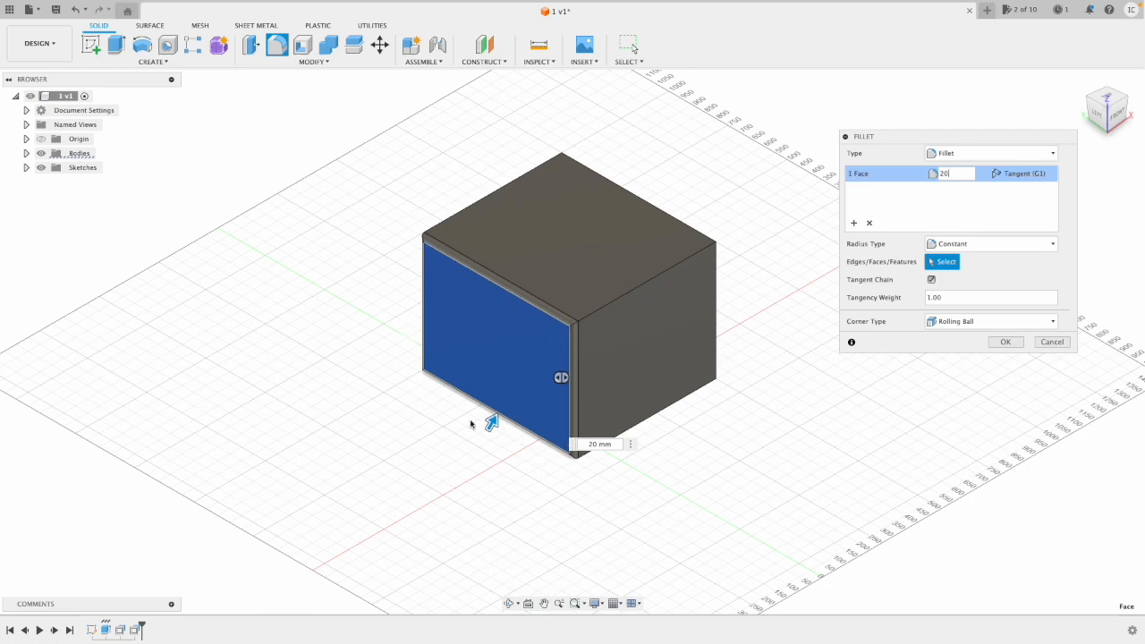
mouse_move(975, 344)
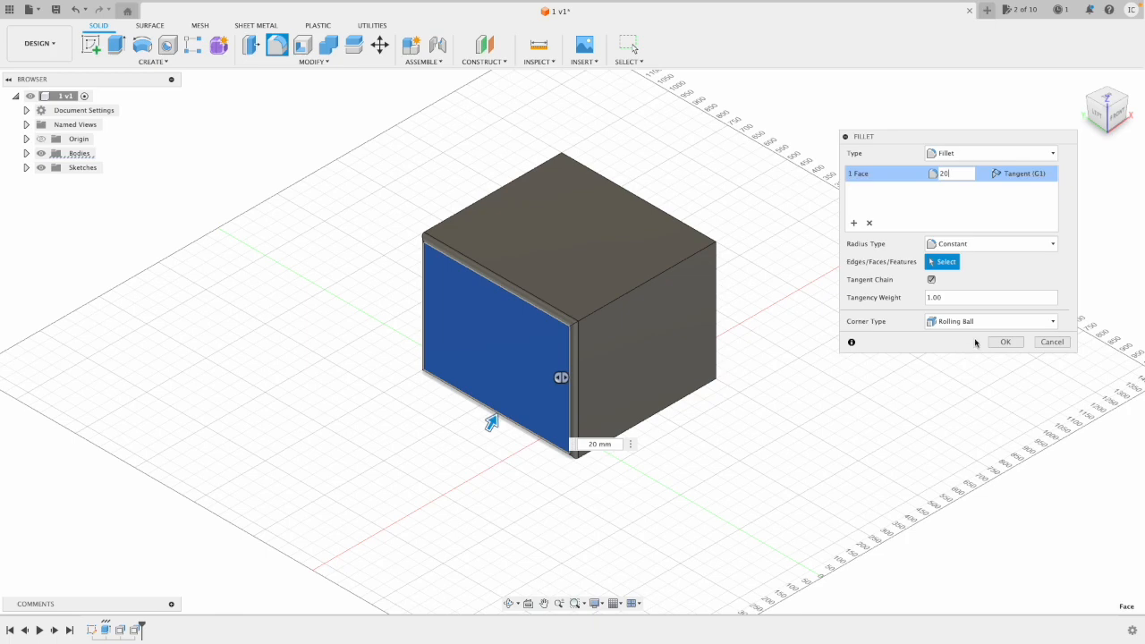
mouse_move(679, 304)
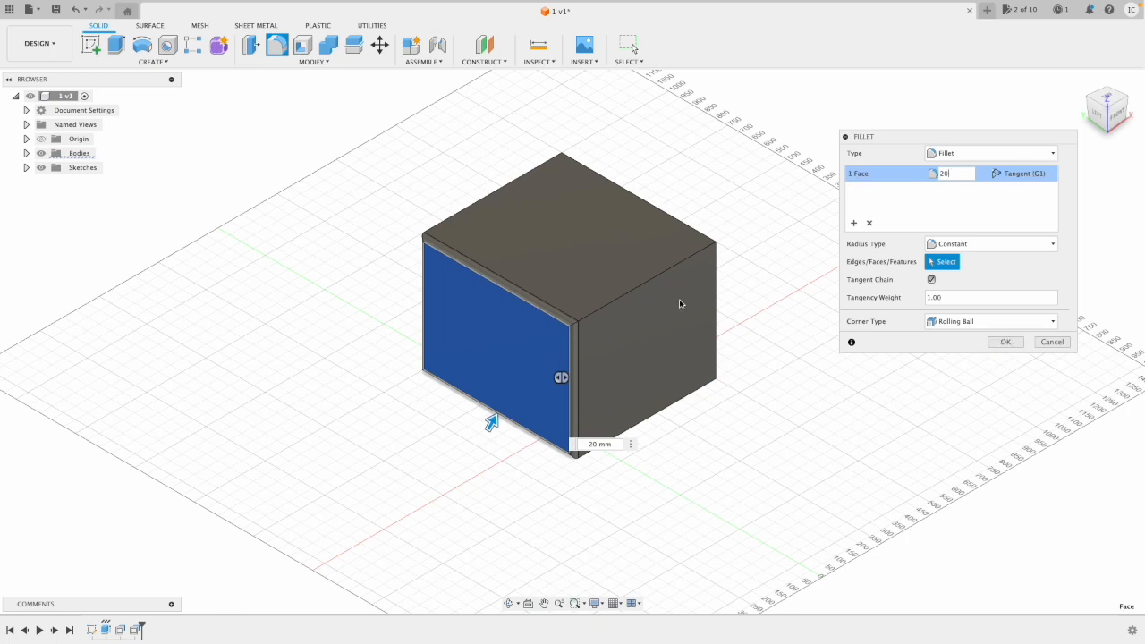
mouse_move(676, 222)
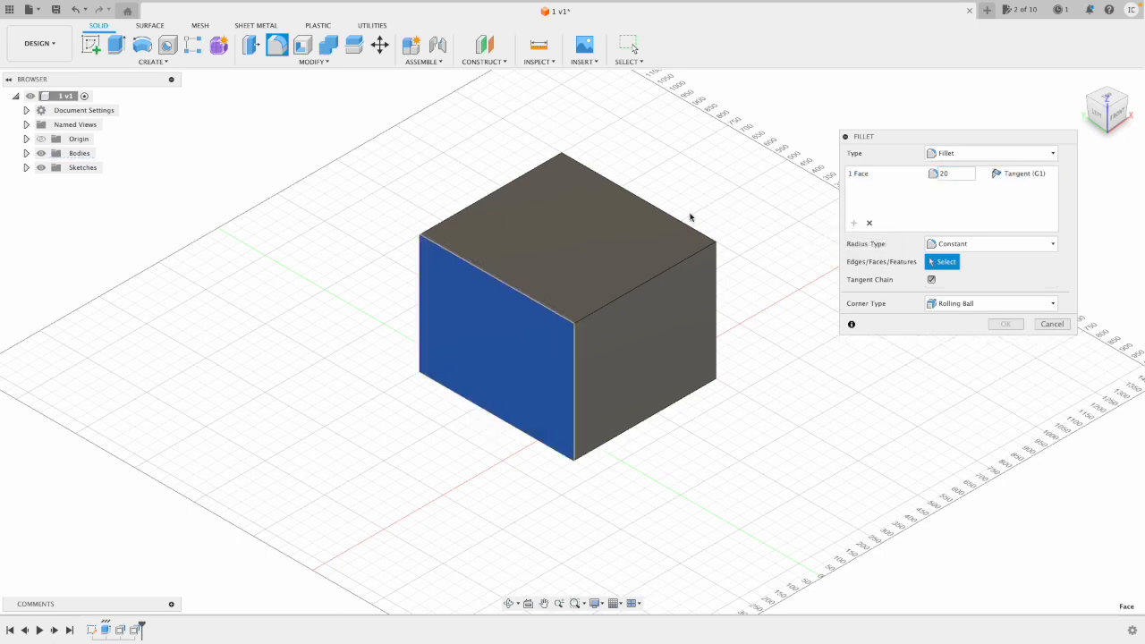
left_click(688, 215)
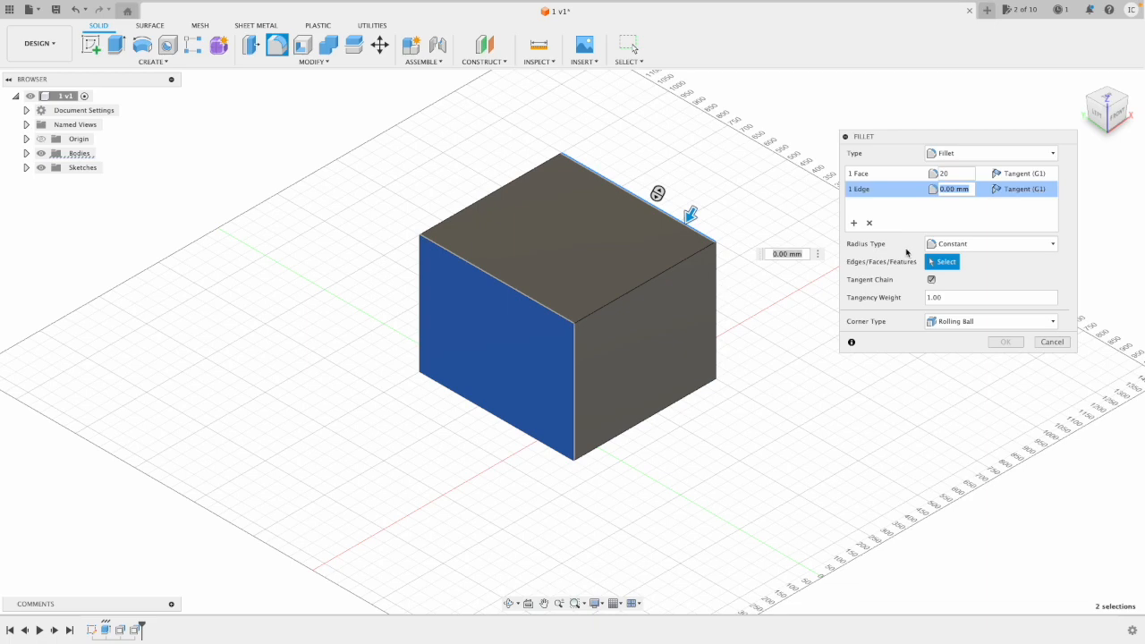
type("40")
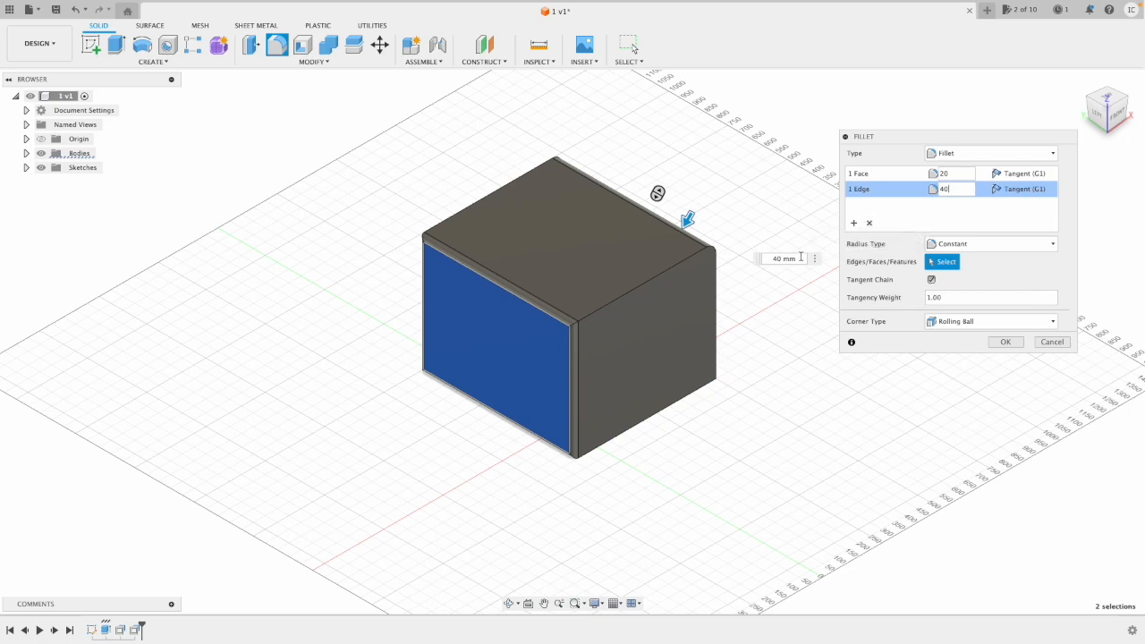
mouse_move(680, 295)
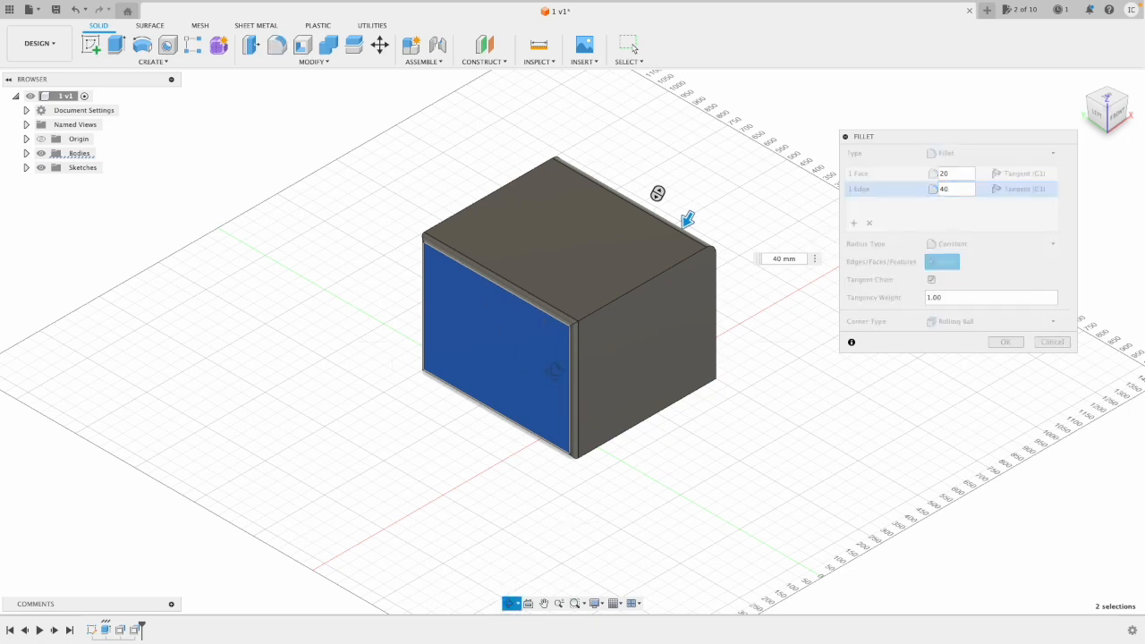
left_click_drag(659, 193, 594, 336)
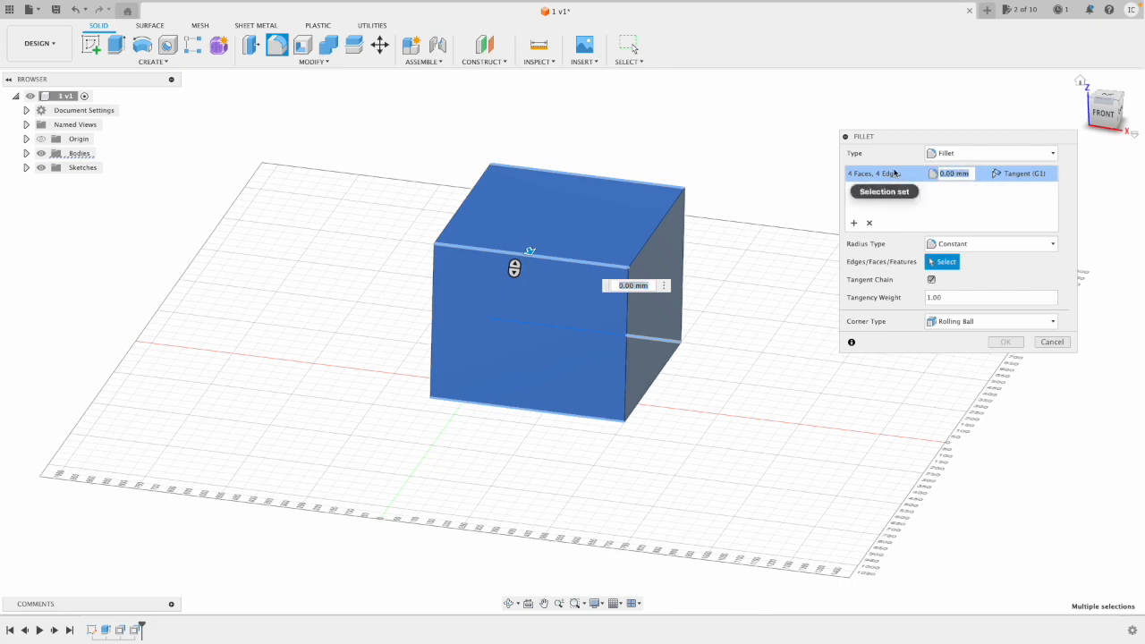
type("50")
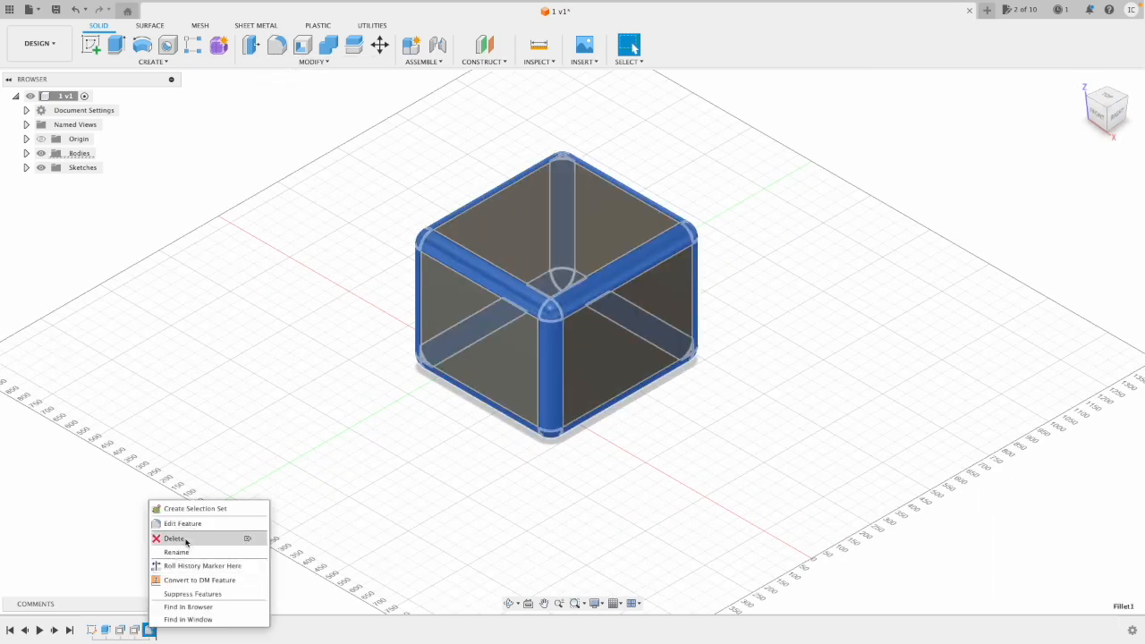
left_click(175, 536)
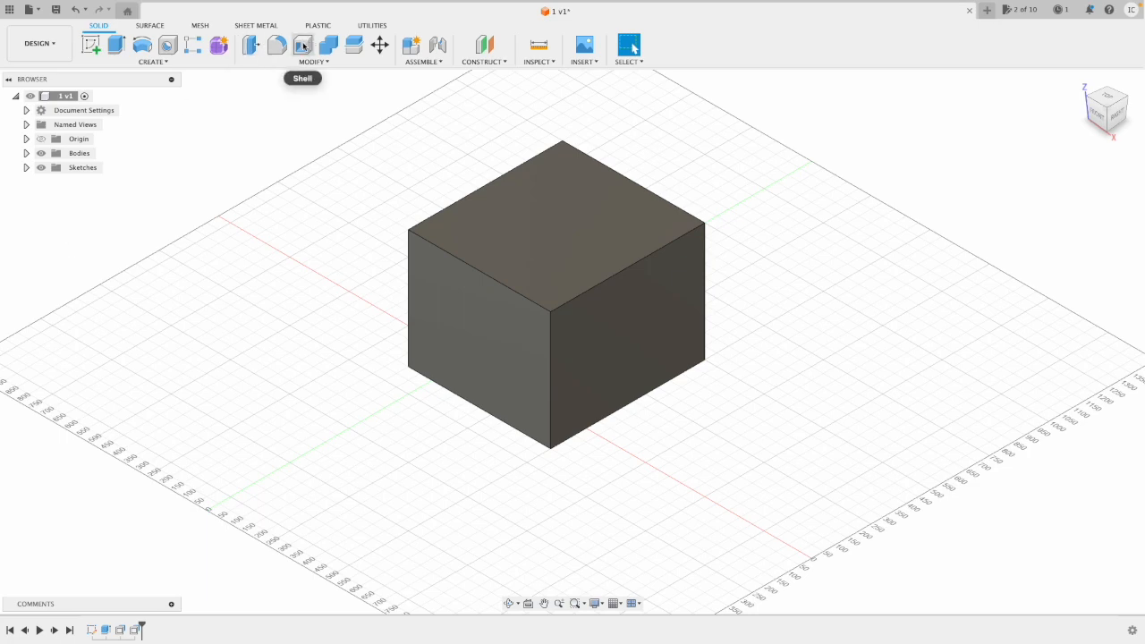
left_click(302, 47)
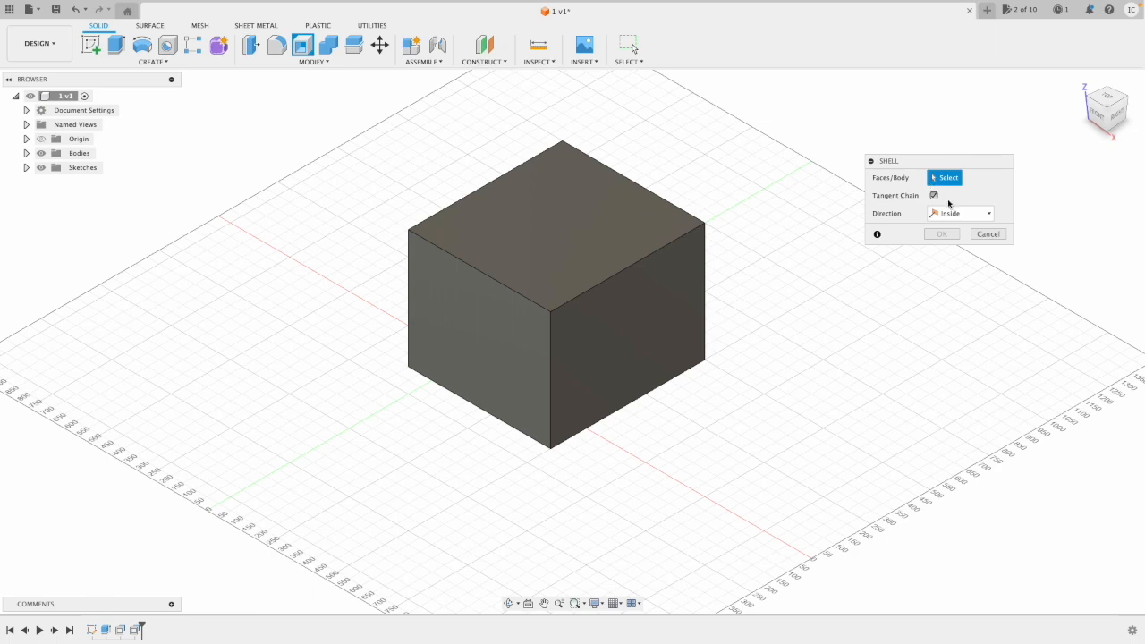
mouse_move(944, 177)
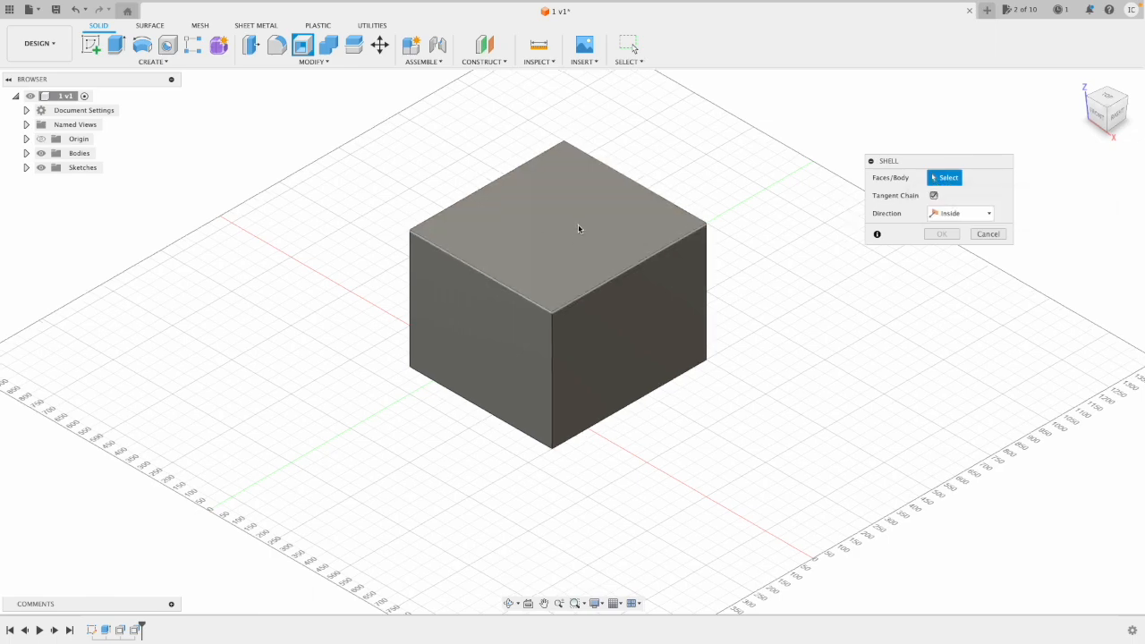
mouse_move(665, 211)
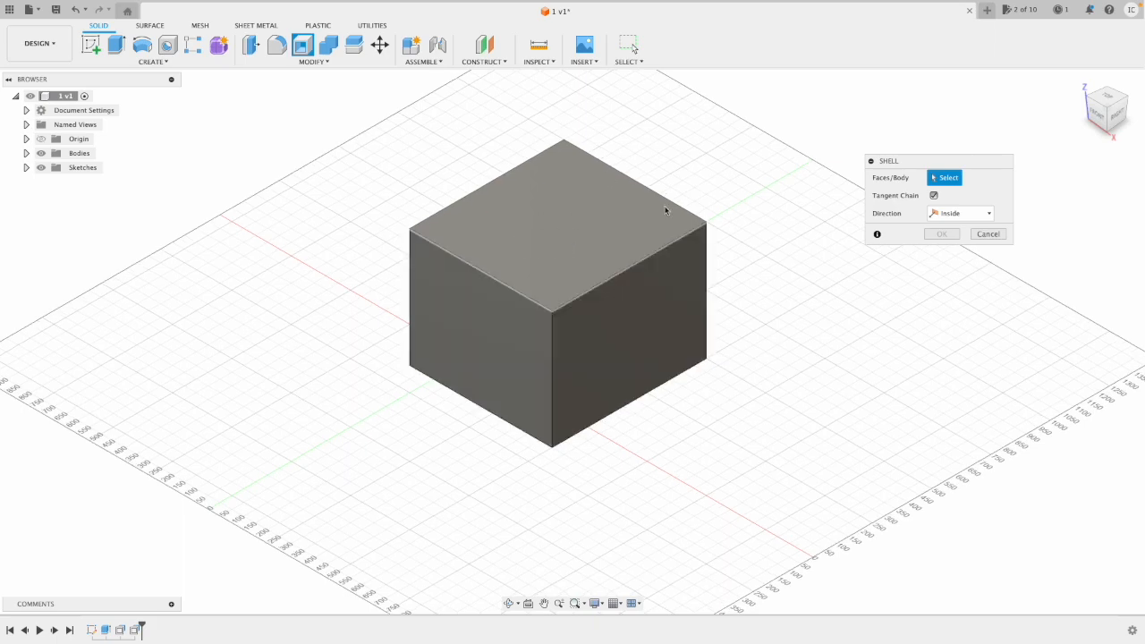
left_click(555, 215)
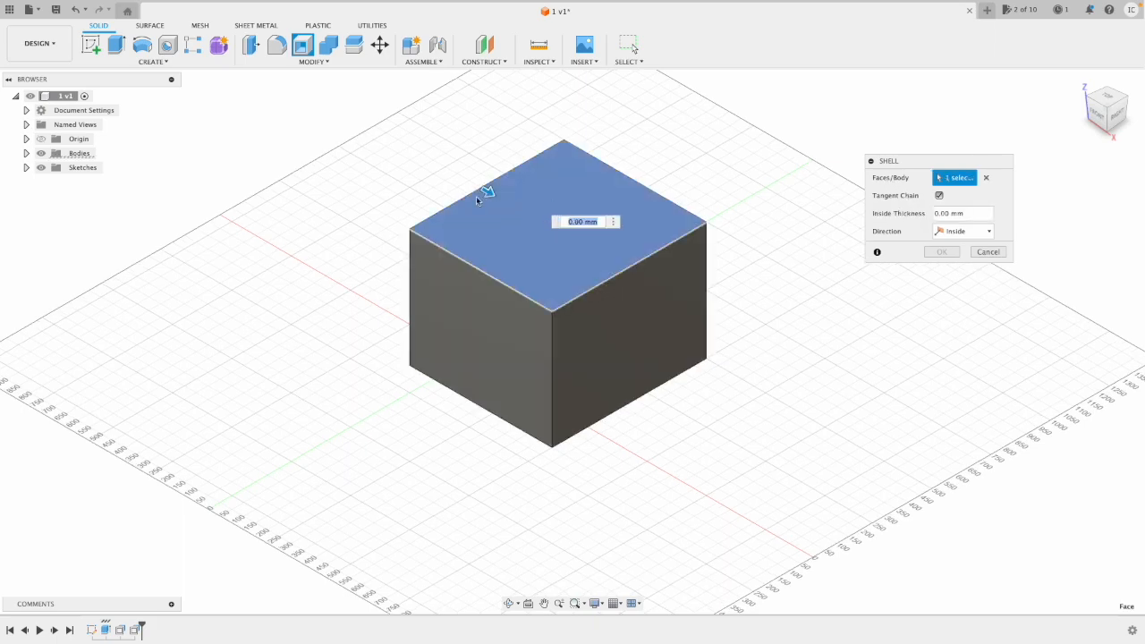
mouse_move(612, 214)
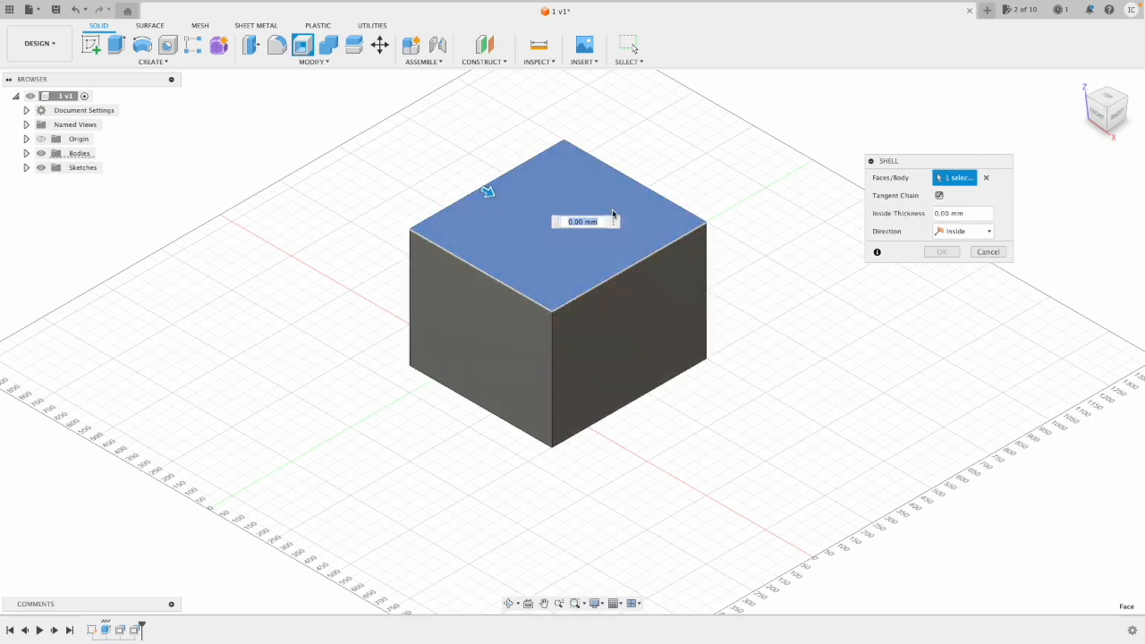
type("20")
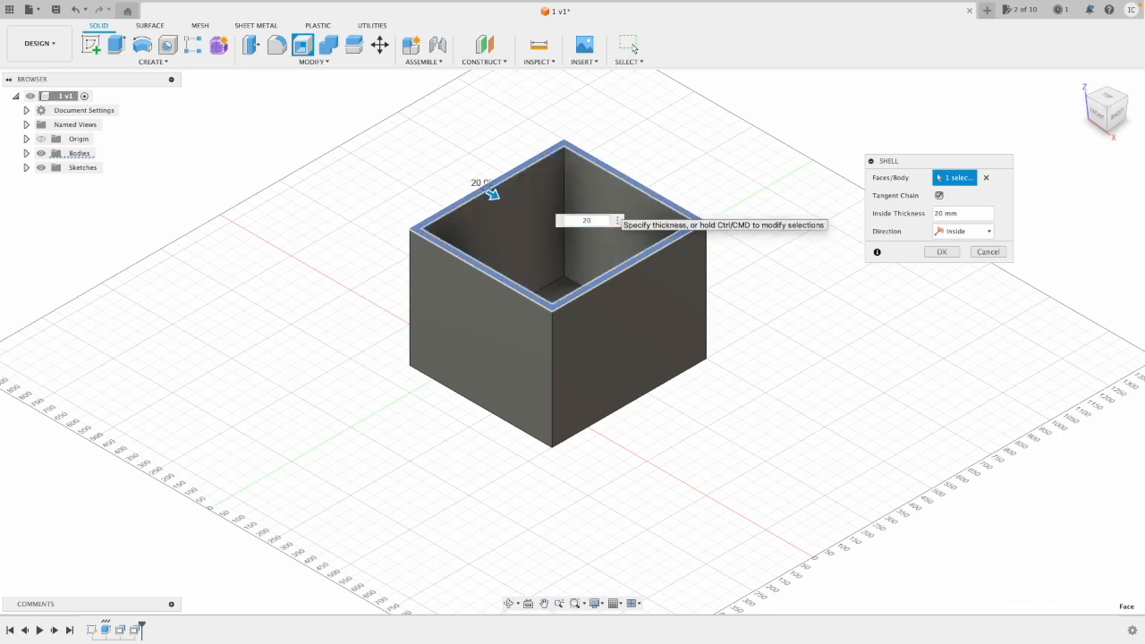
mouse_move(941, 250)
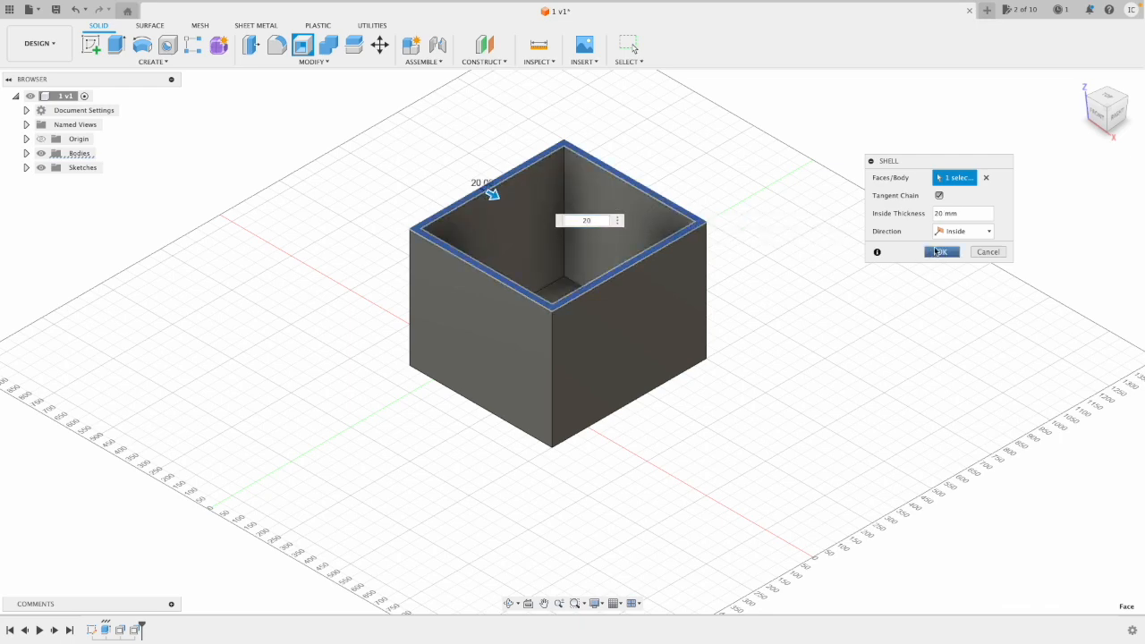
left_click(963, 231)
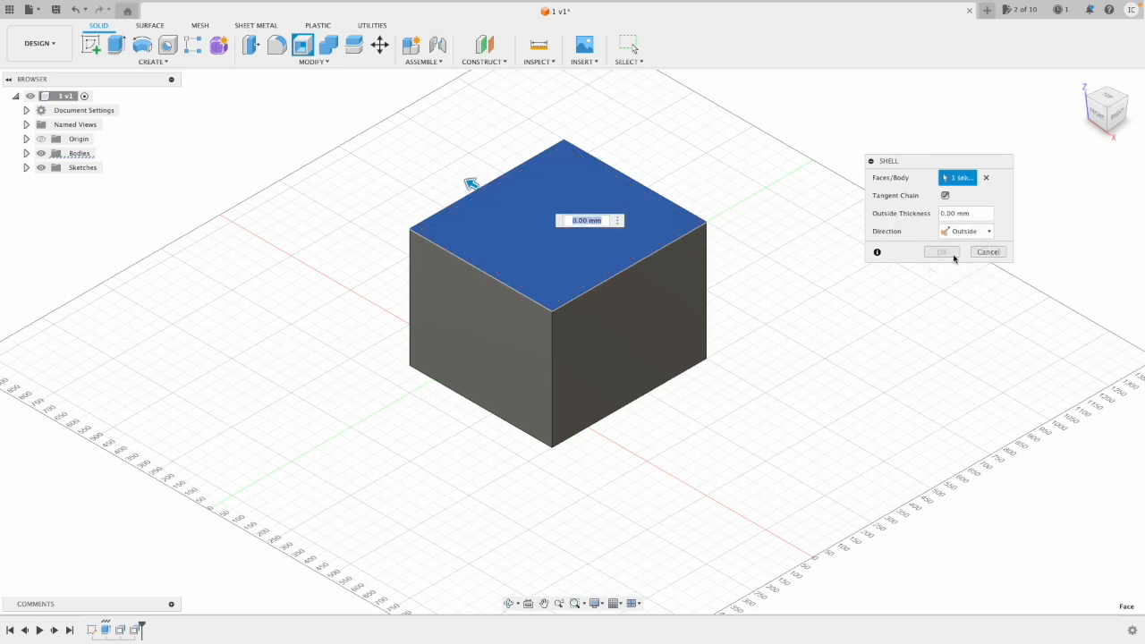
left_click(965, 231)
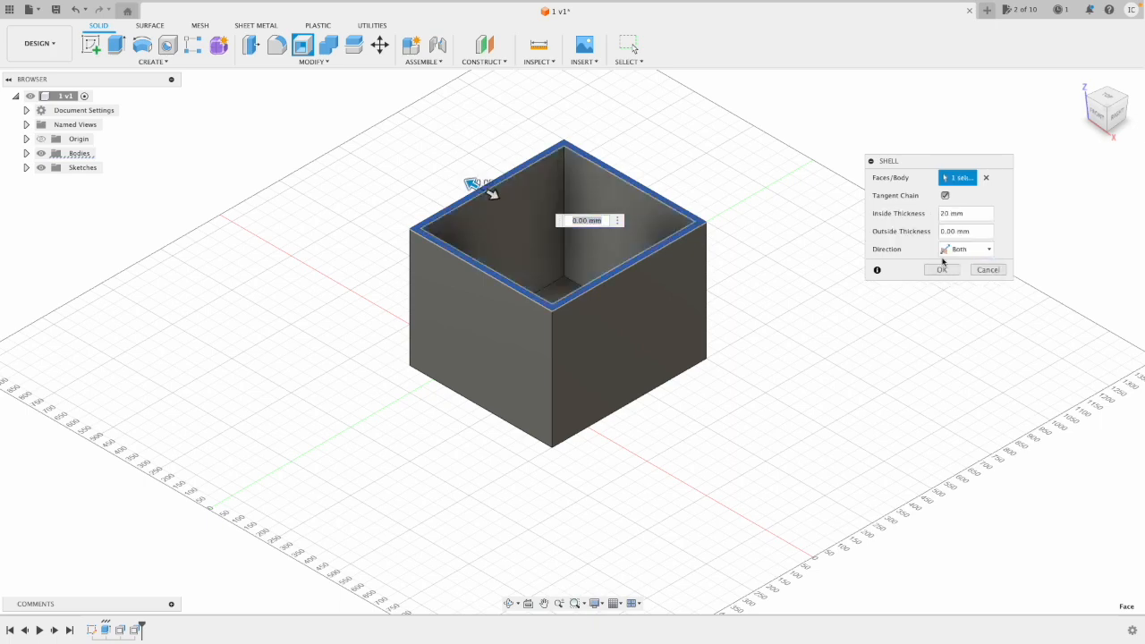
left_click(966, 249)
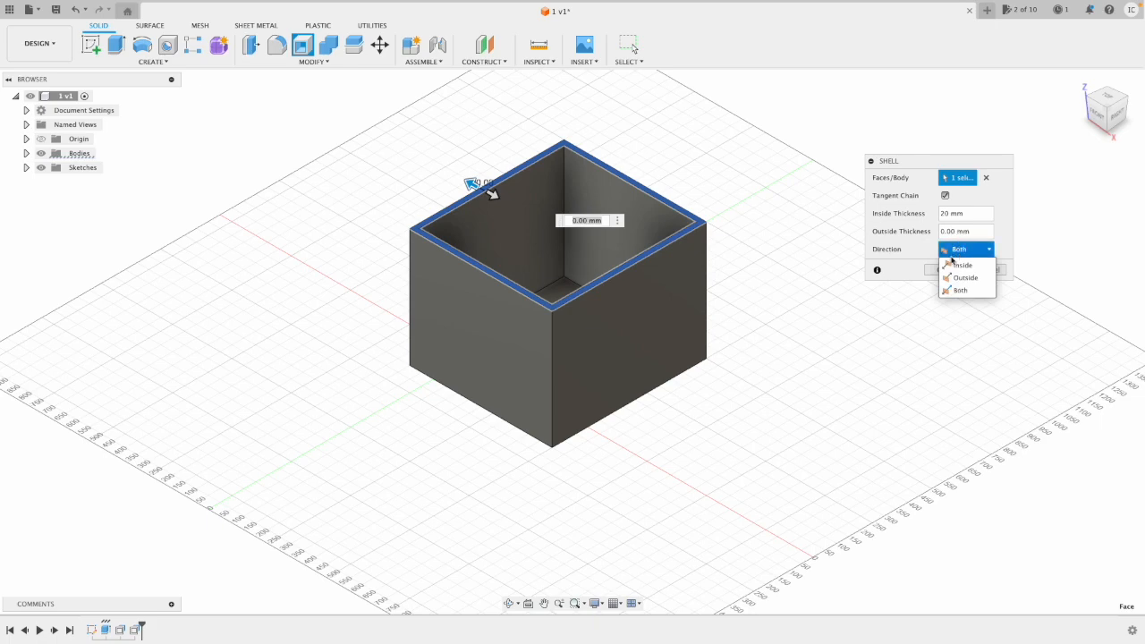
left_click(963, 265)
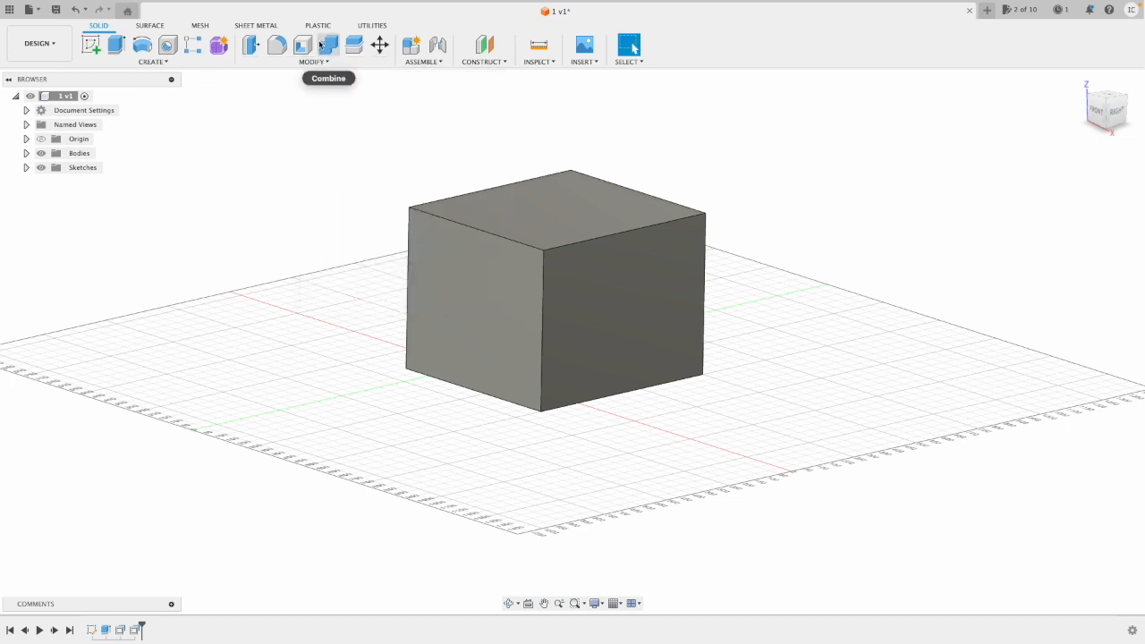
mouse_move(329, 44)
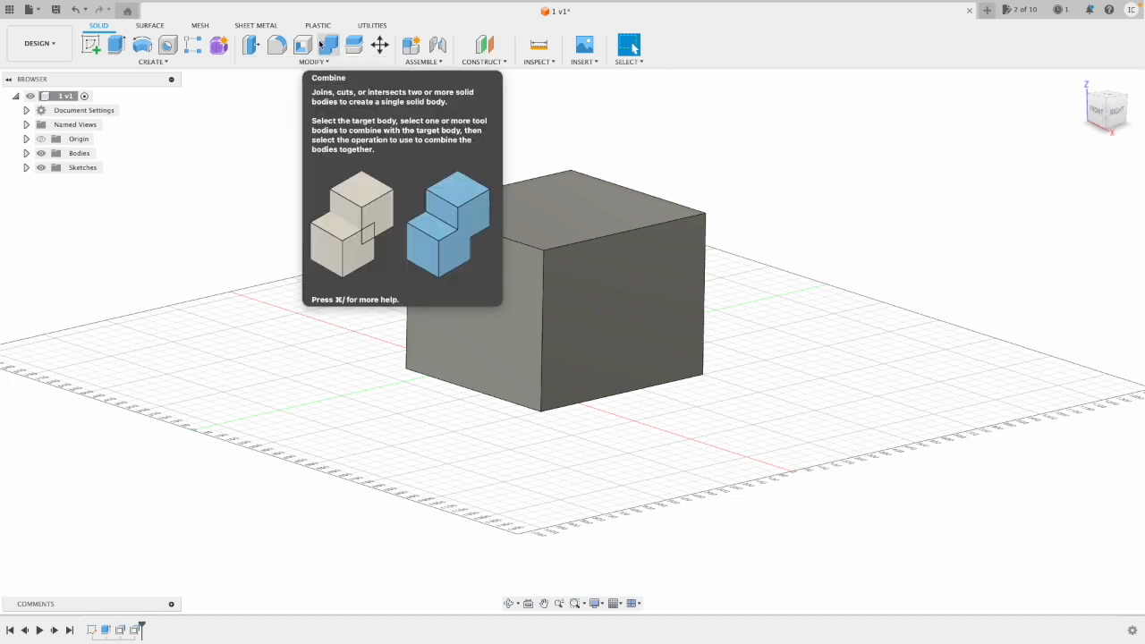
mouse_move(372, 140)
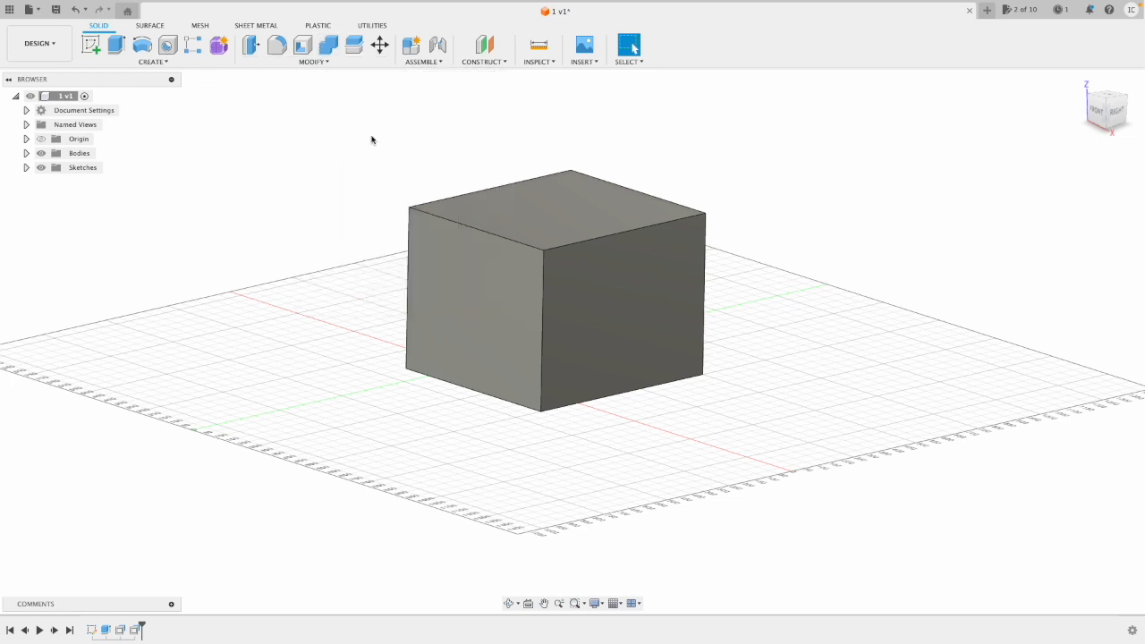
- Extrude the front-face circle through the cube into a cylinder protruding from the back
left_click(611, 304)
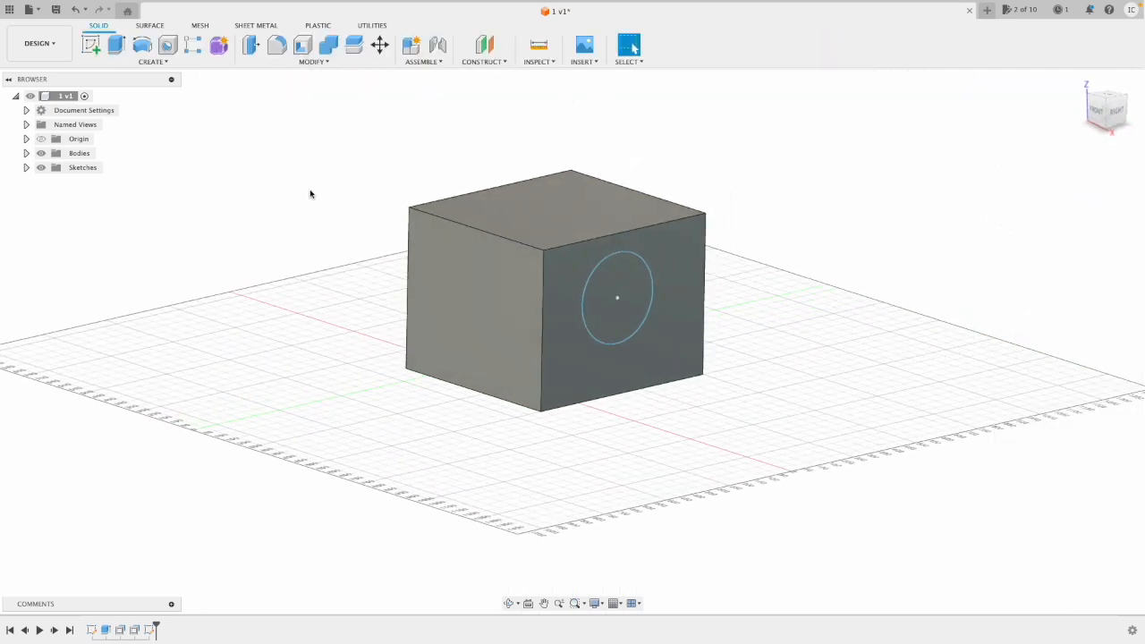
left_click(114, 45)
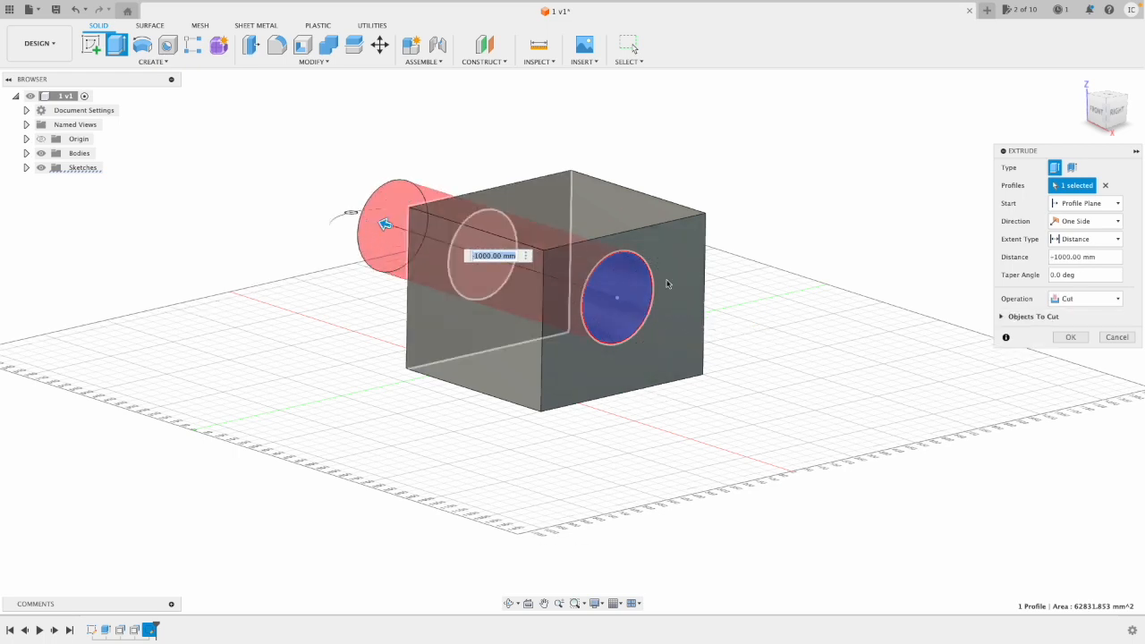
left_click(1084, 297)
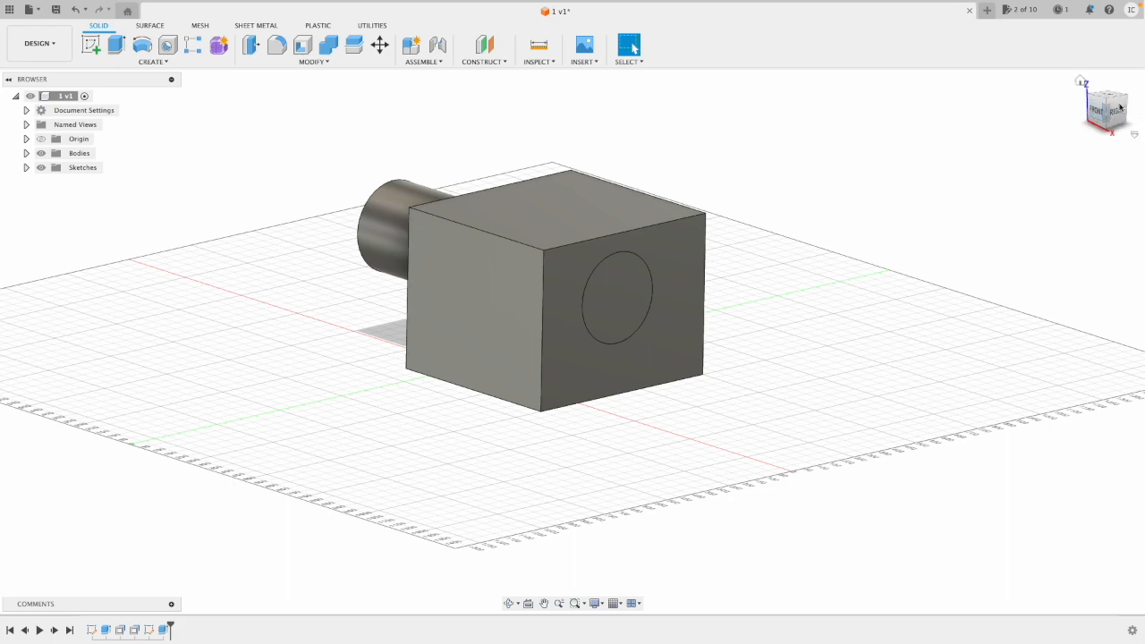
left_click(438, 188)
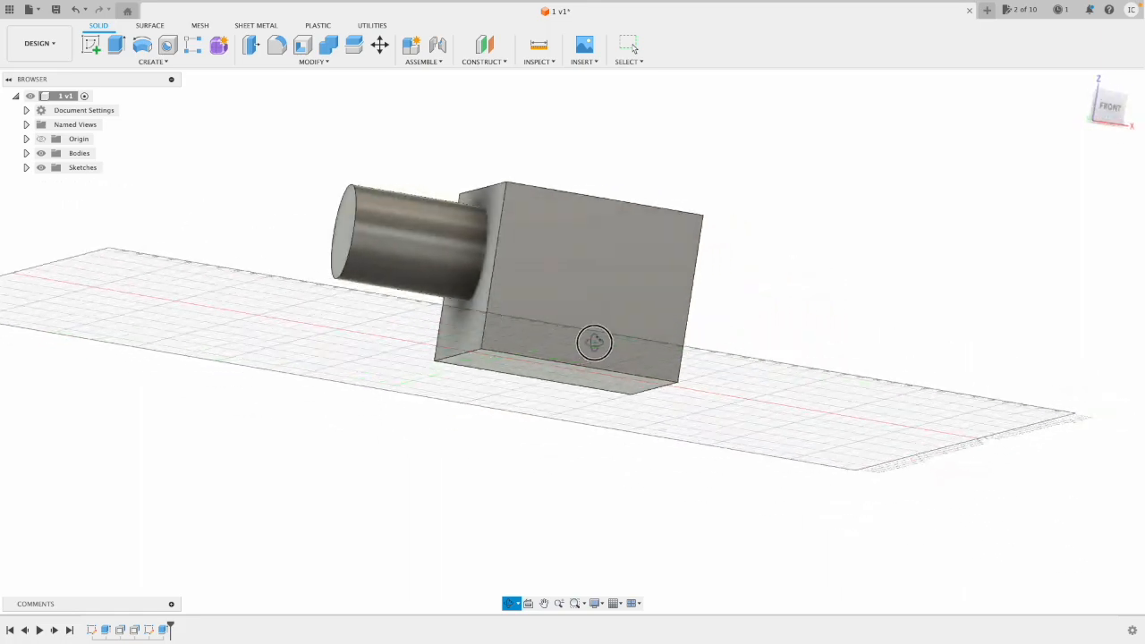
- Start Combine with the cube as target, cylinder as tool, and switch the operation
left_click_drag(594, 344, 229, 336)
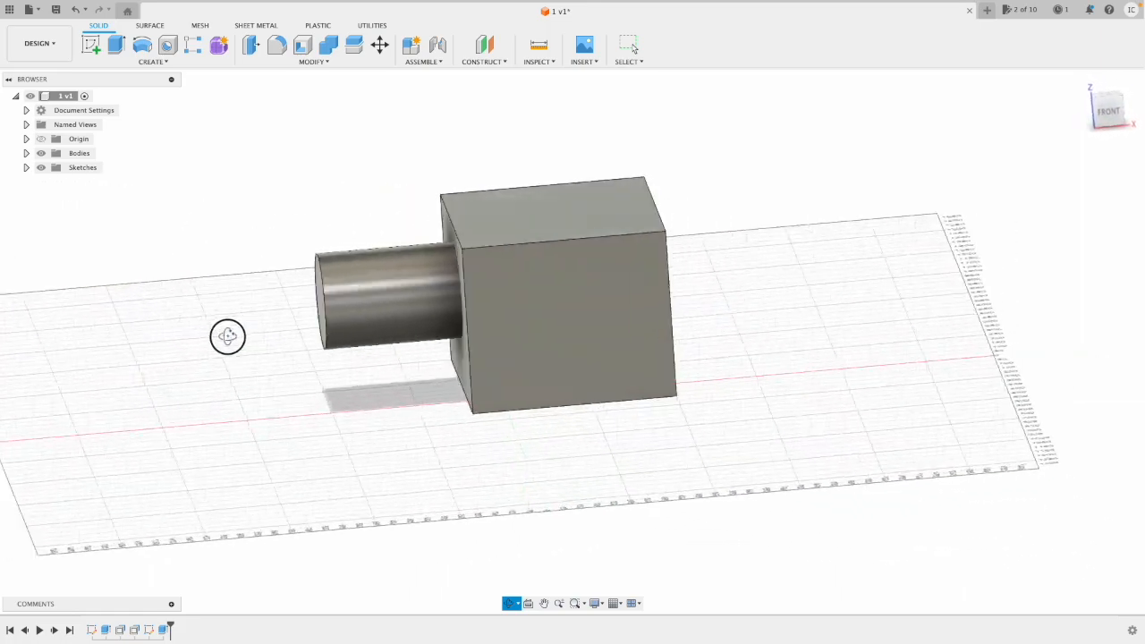
left_click(327, 44)
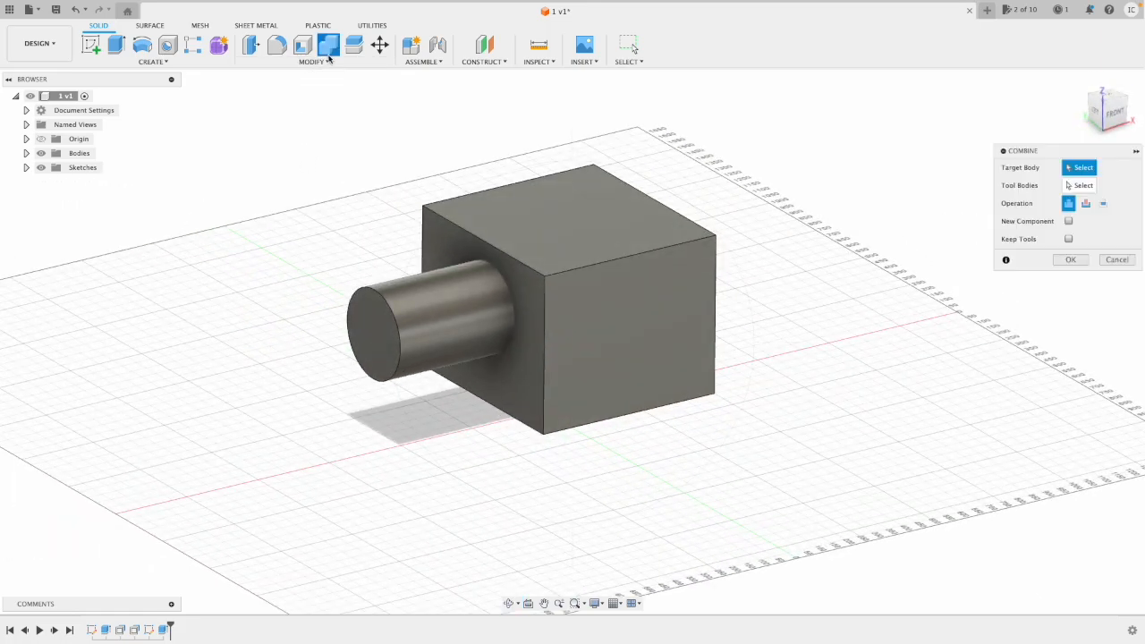
left_click(497, 225)
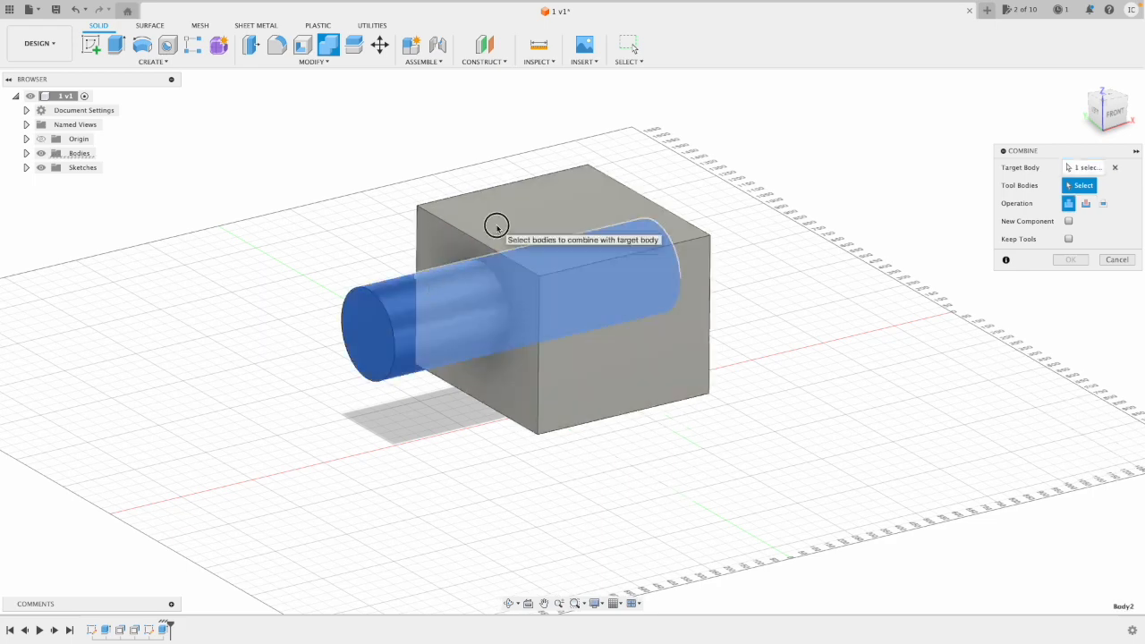
left_click(497, 226)
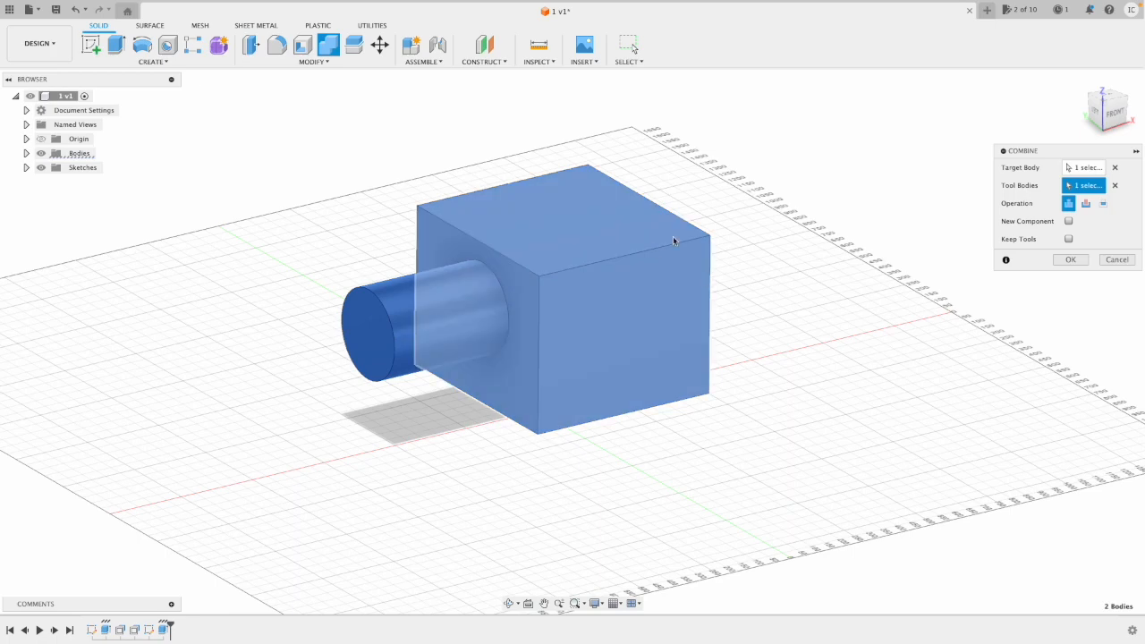
left_click(1086, 204)
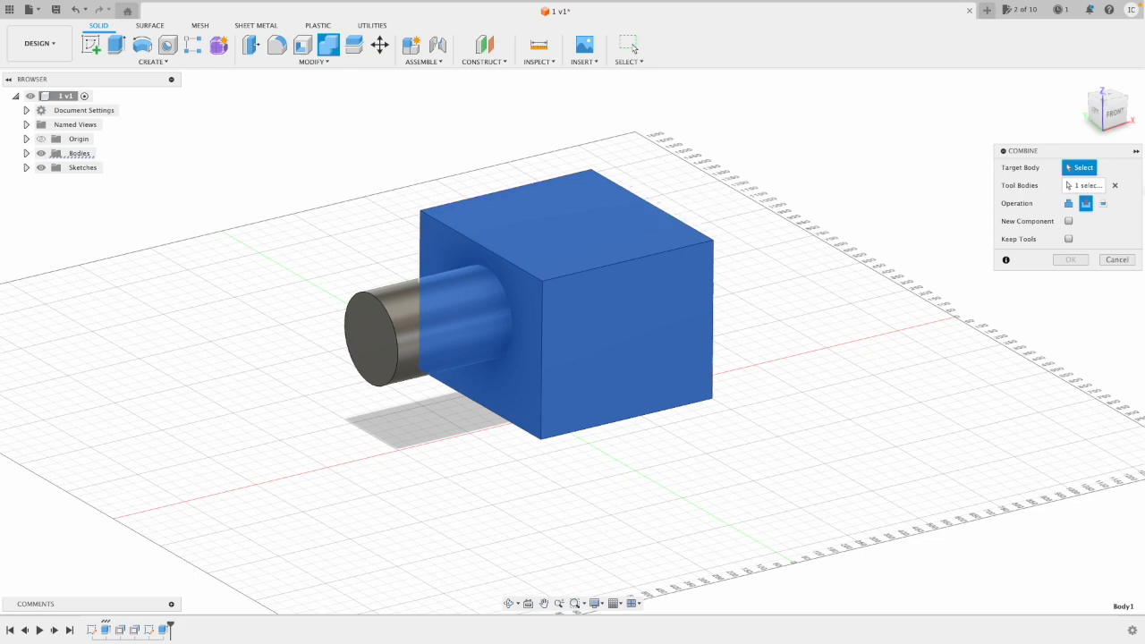
- Cut the cylinder from the cube, leaving a round hole through the block
left_click(385, 331)
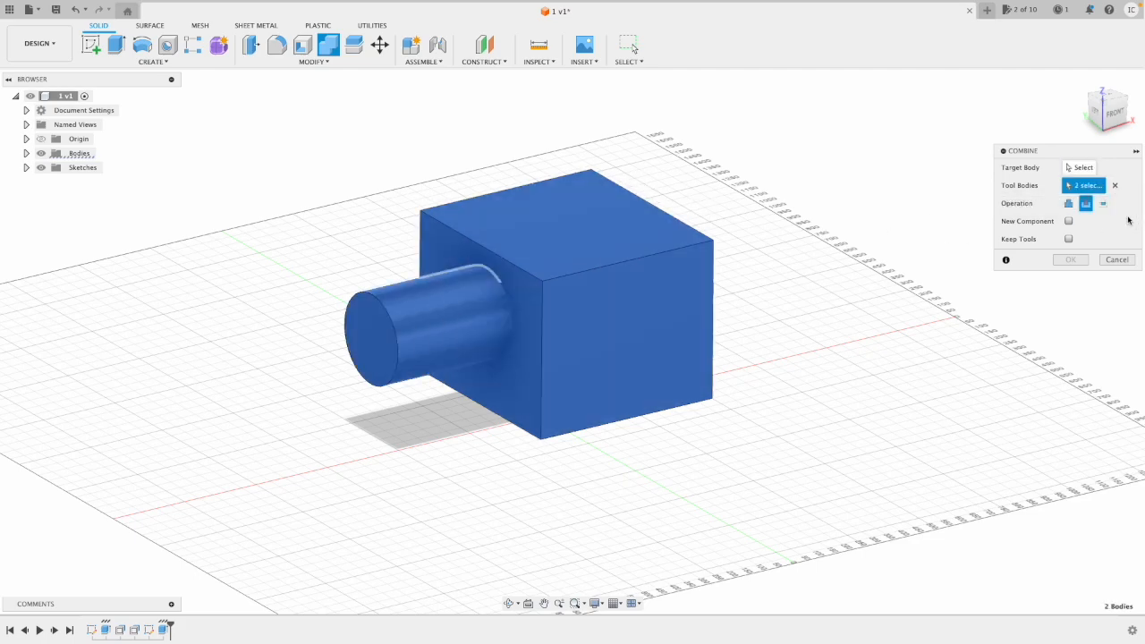
mouse_move(1085, 203)
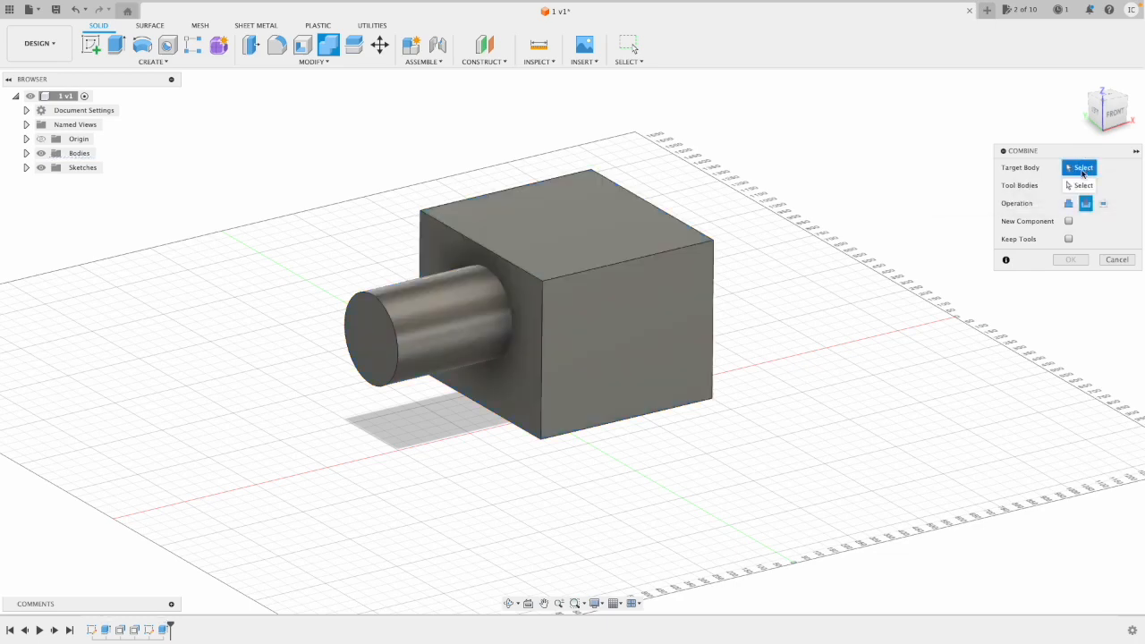
left_click(581, 313)
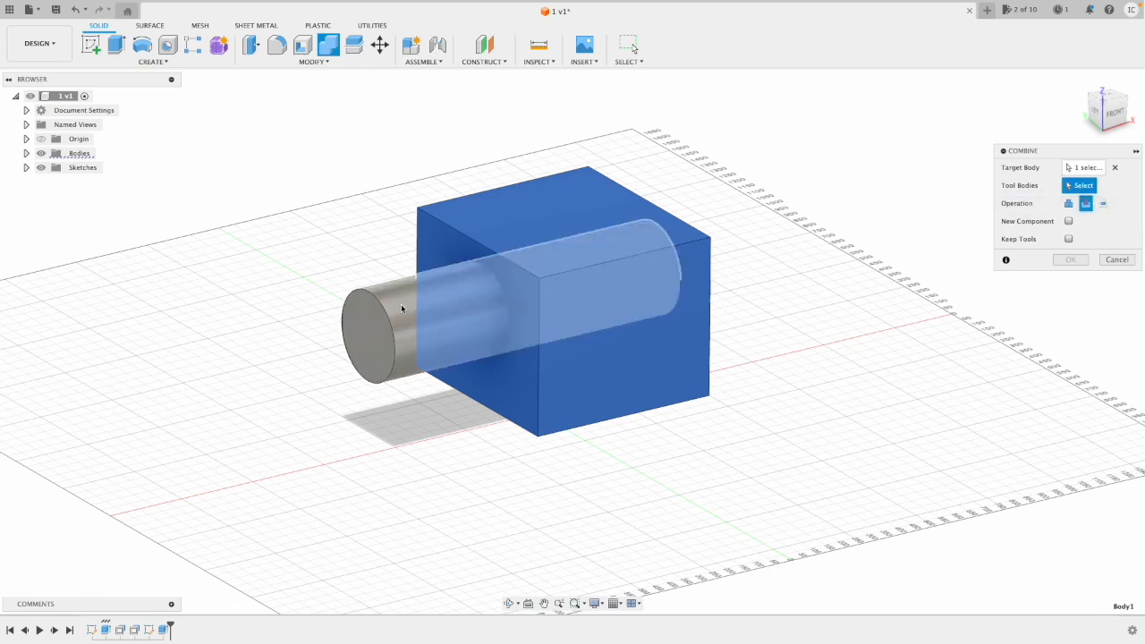
left_click(375, 336)
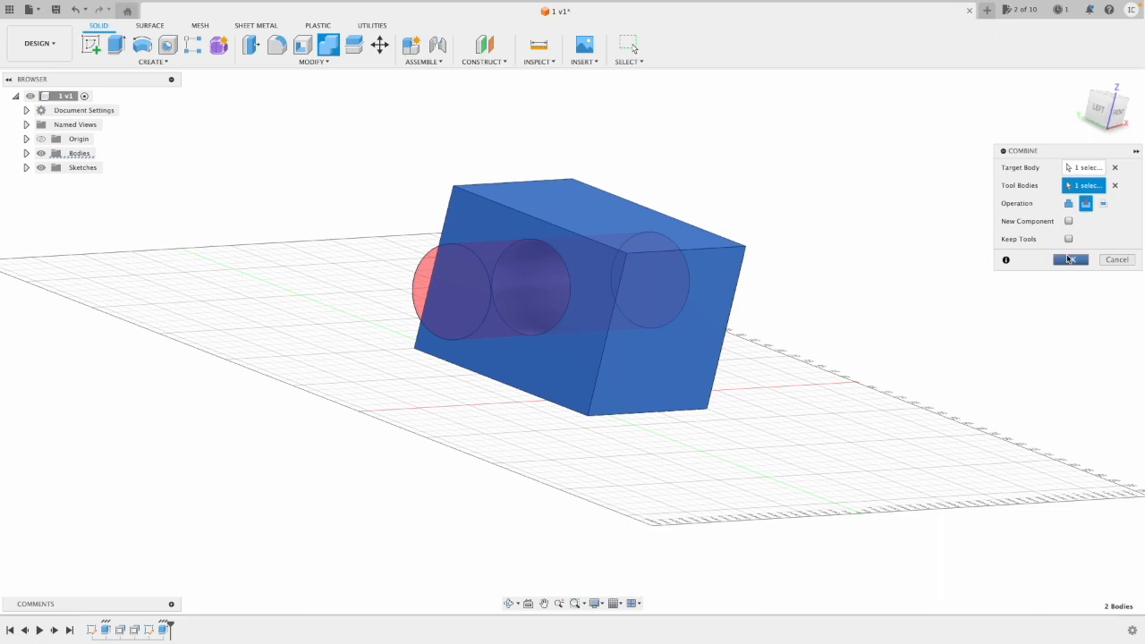
left_click(1070, 259)
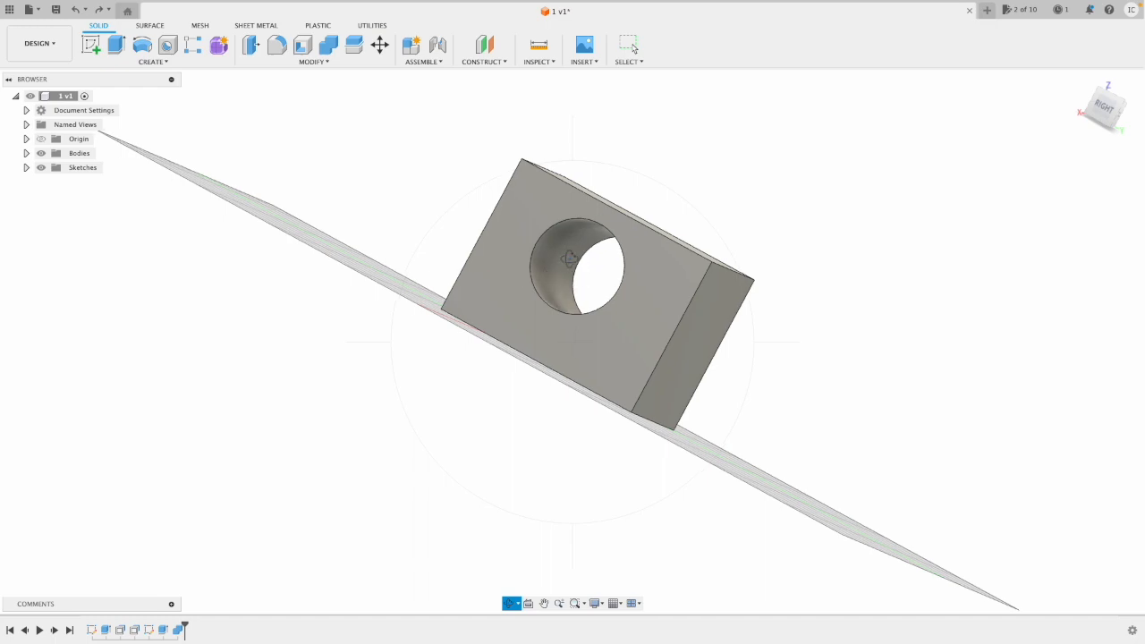
- Draw a horizontal line through the hole's centre across the face and finish the sketch
left_click_drag(569, 259, 512, 282)
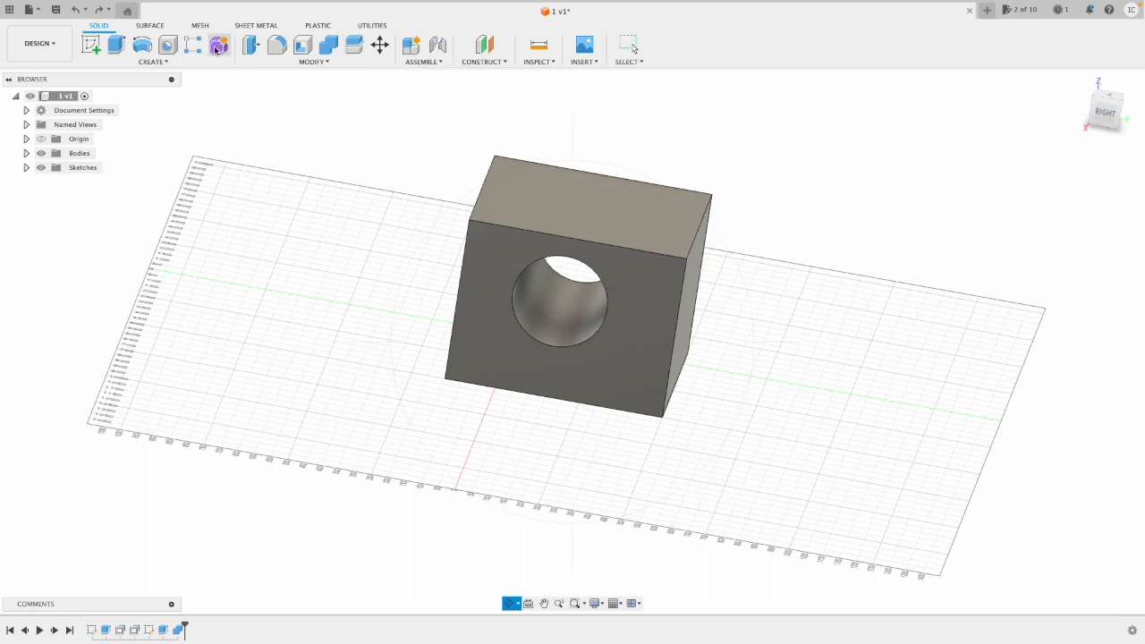
mouse_move(91, 45)
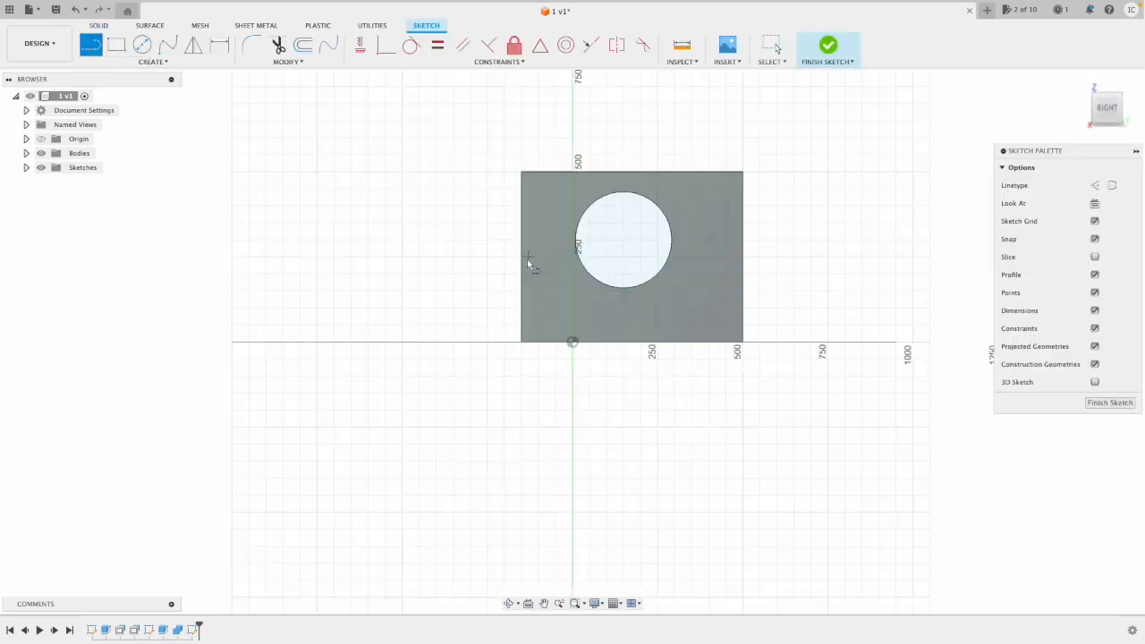
left_click_drag(522, 254, 742, 261)
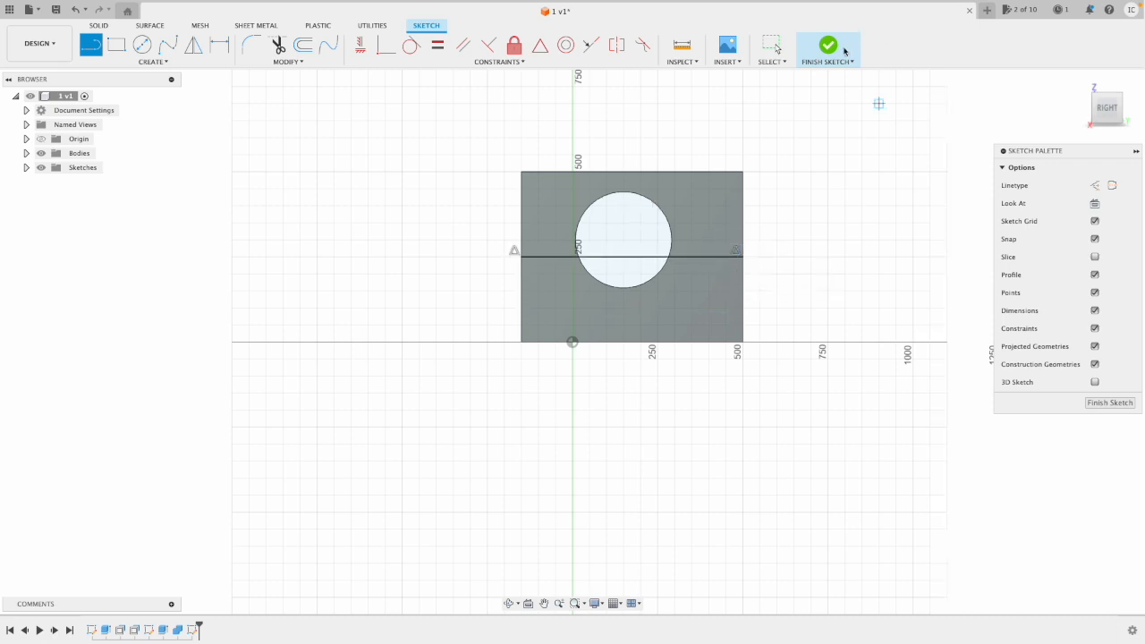
left_click(827, 45)
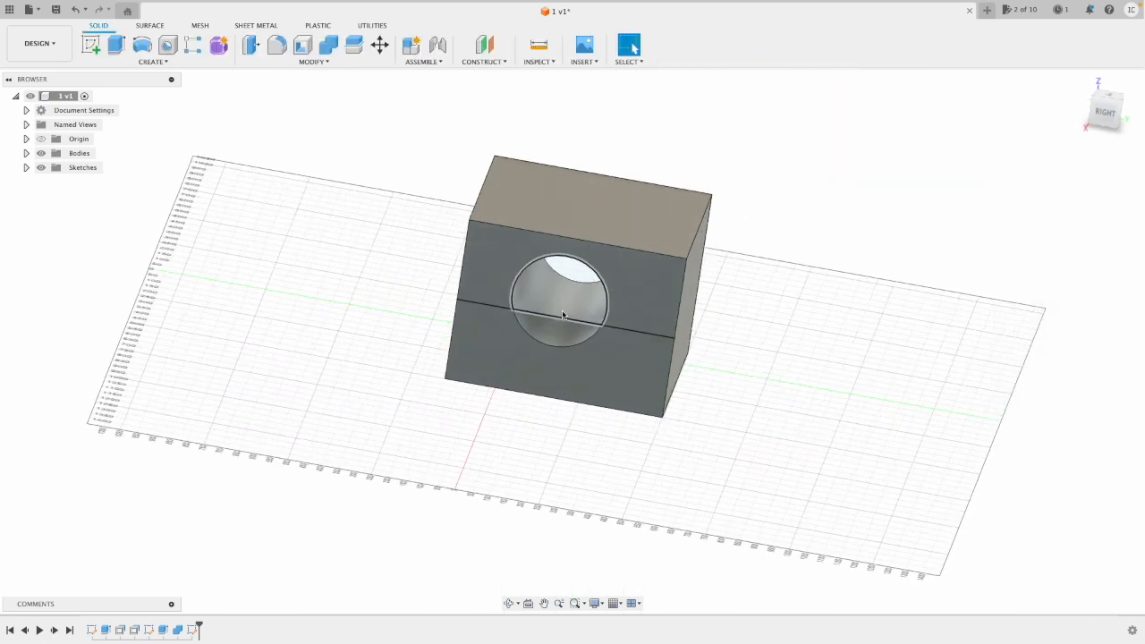
left_click(354, 45)
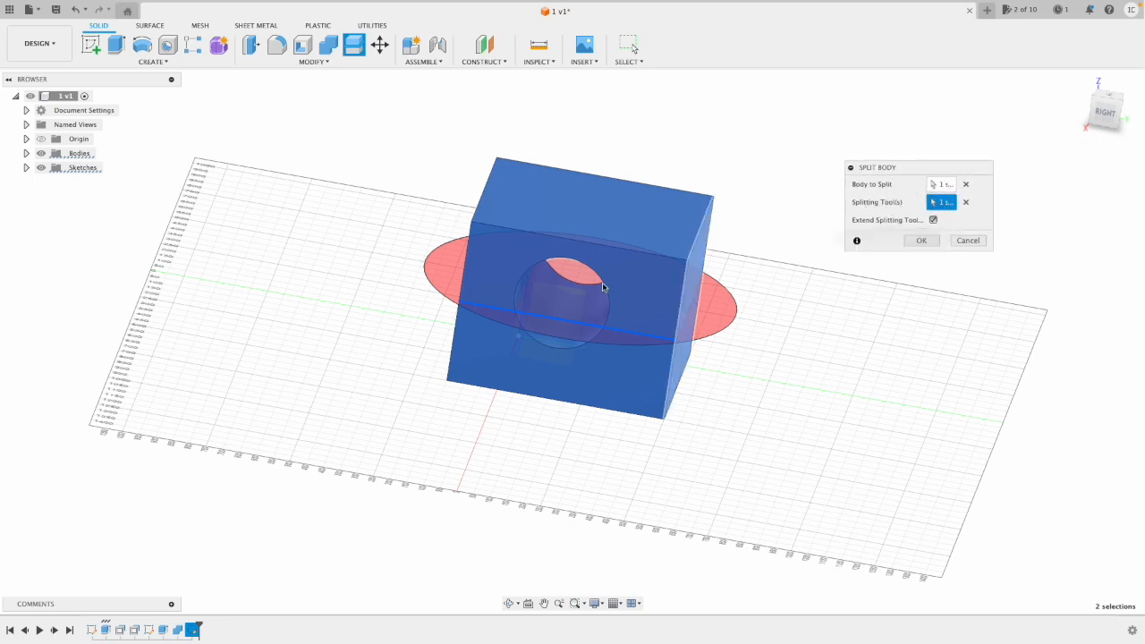
- Split the block into two bodies along the line through the hole
left_click(920, 240)
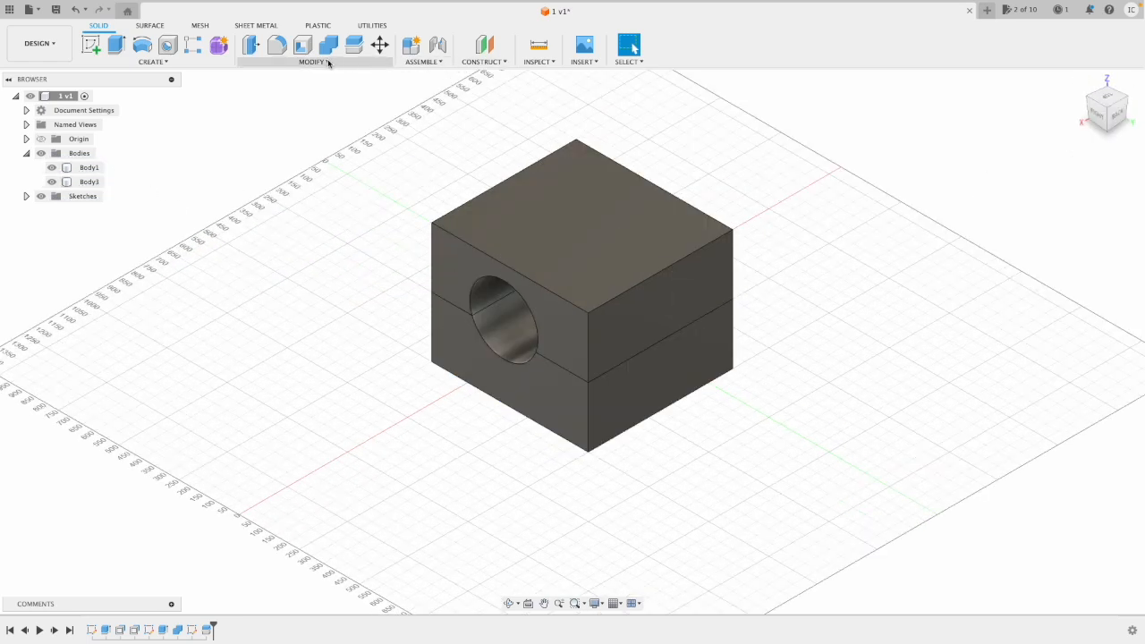
- Apply a -25° draft to one side face of the top half
left_click(315, 61)
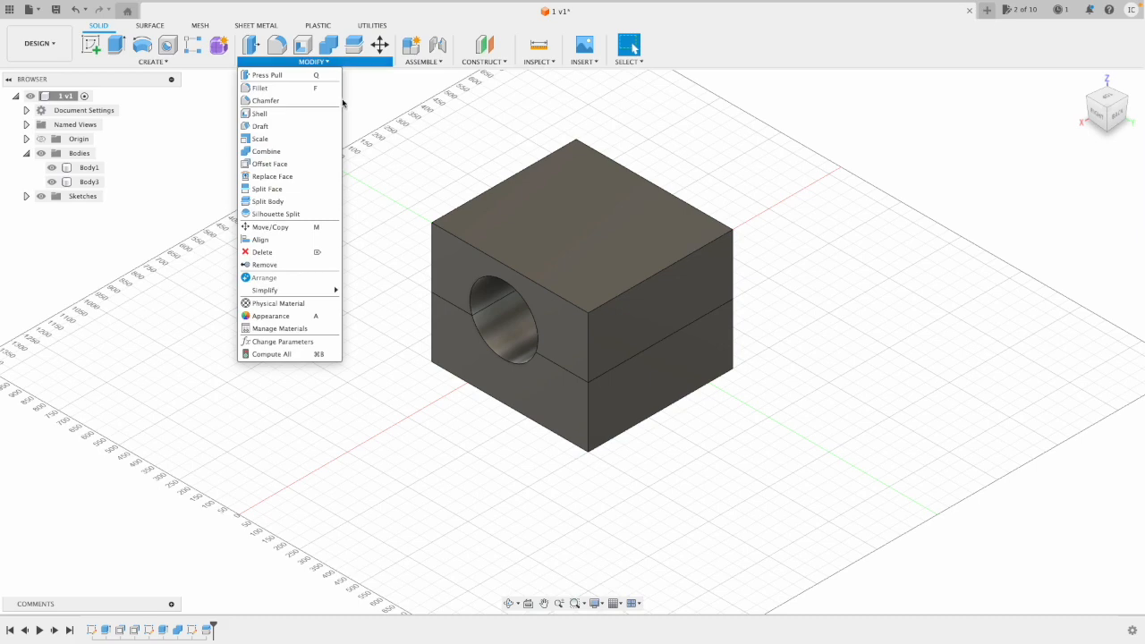
mouse_move(261, 125)
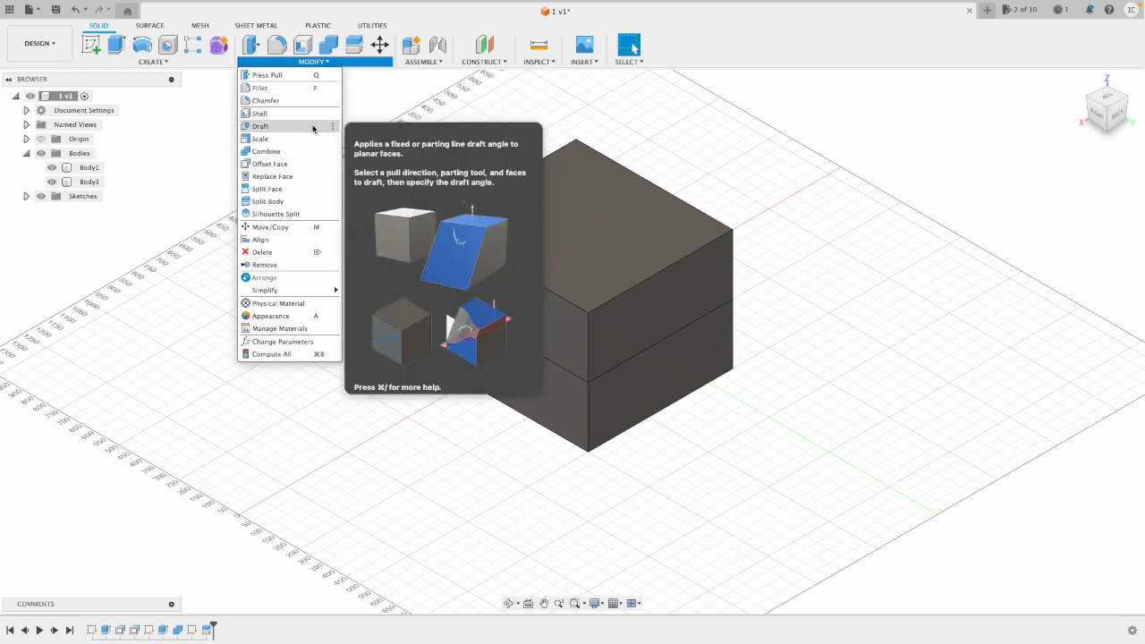
left_click(261, 125)
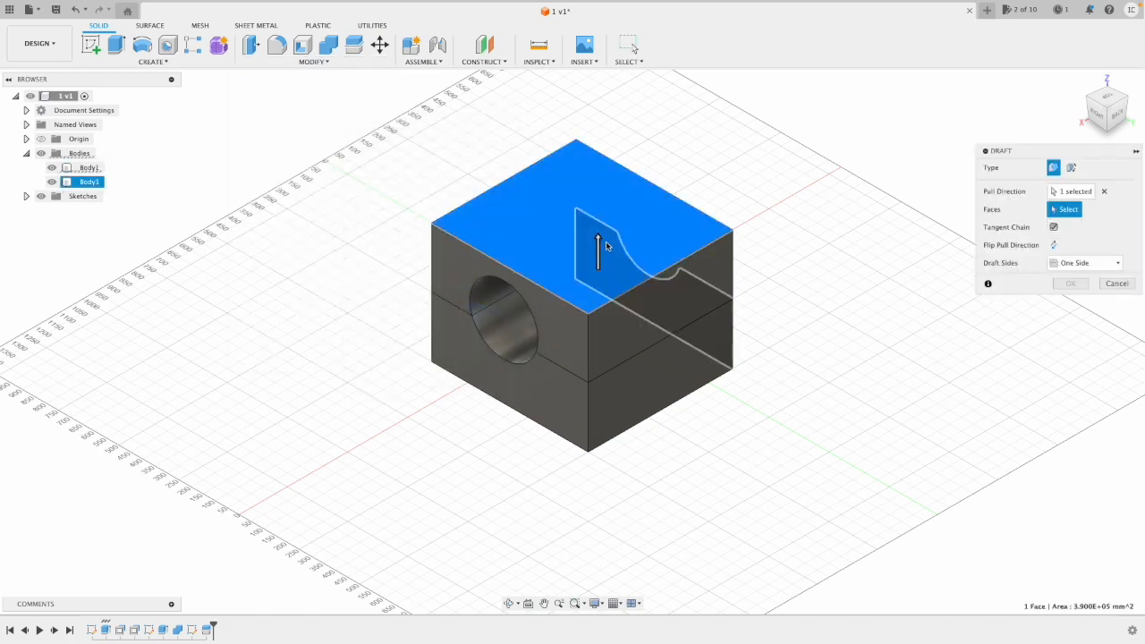
left_click(1054, 243)
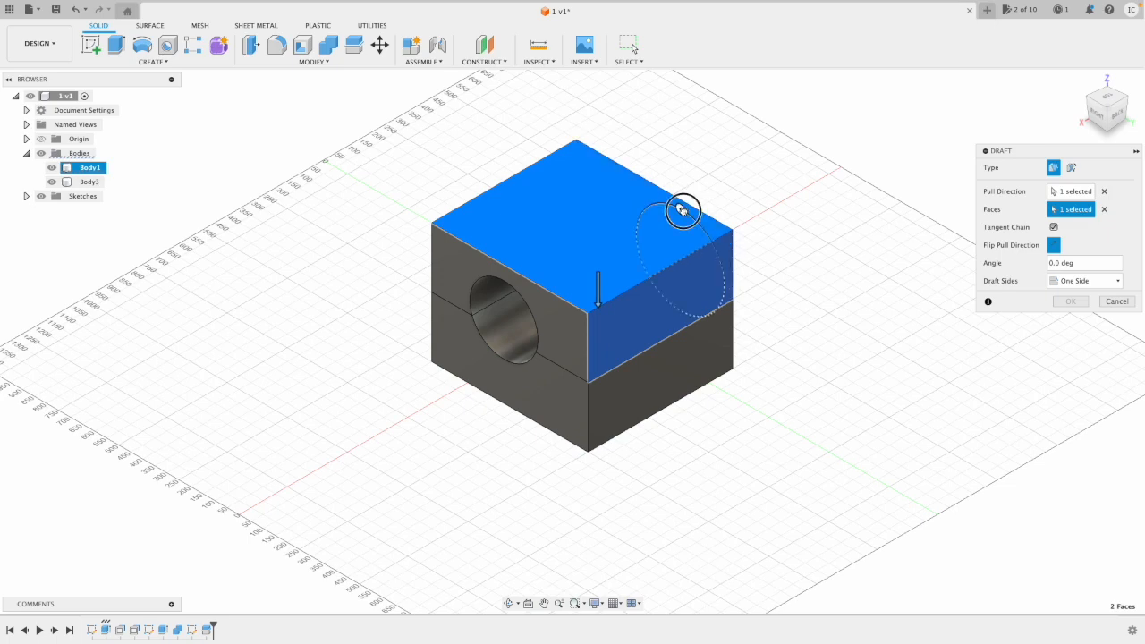
left_click_drag(683, 211, 705, 242)
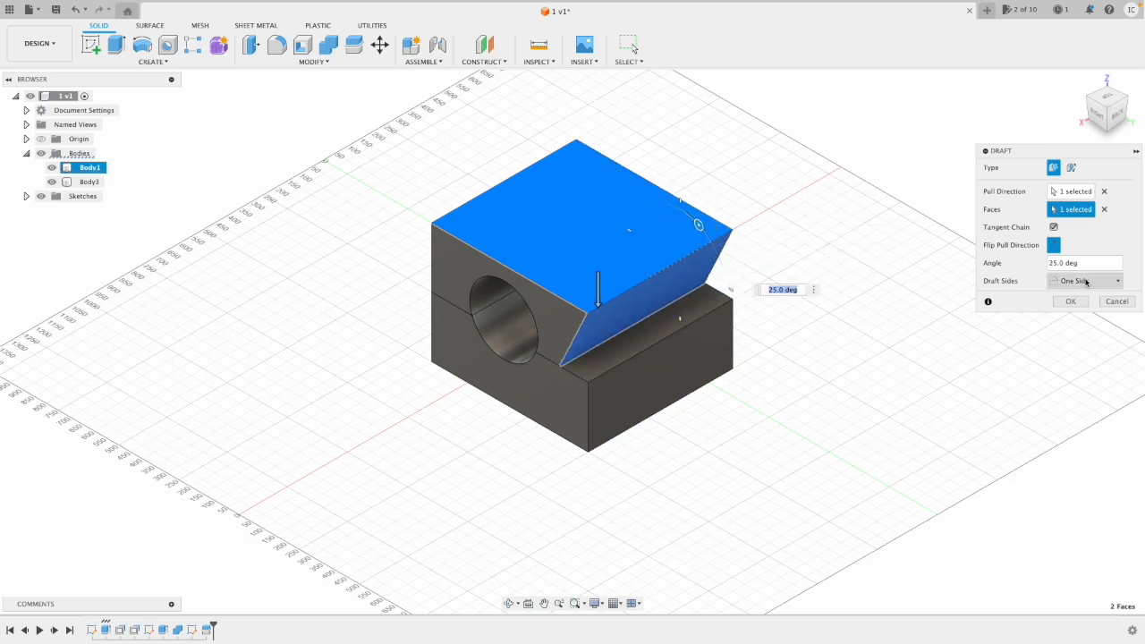
left_click_drag(698, 223, 648, 211)
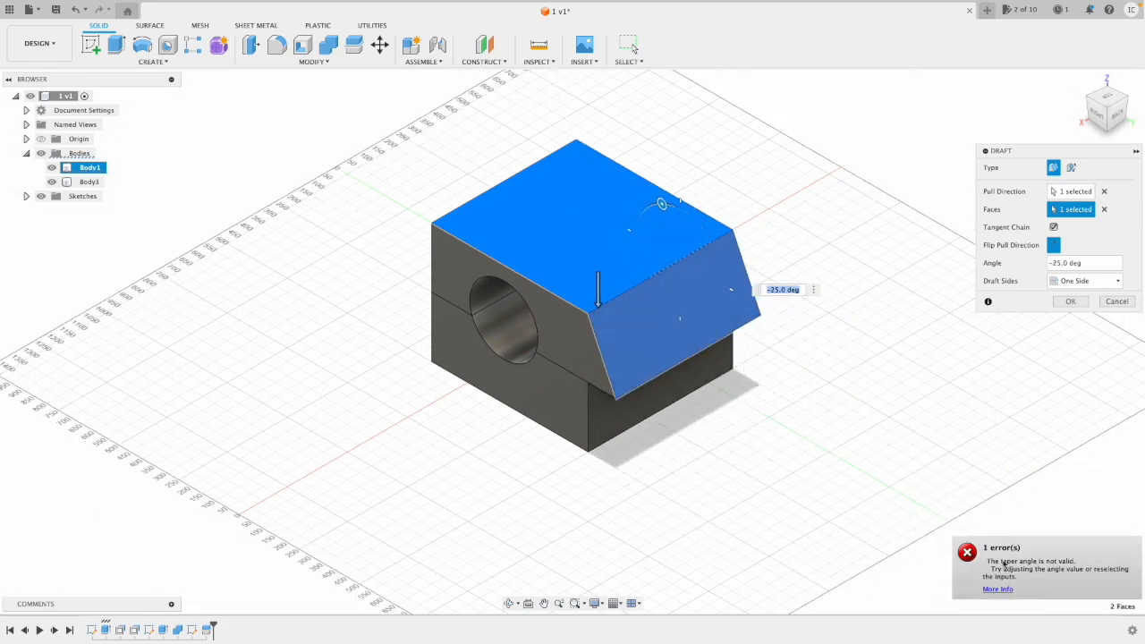
left_click(1069, 301)
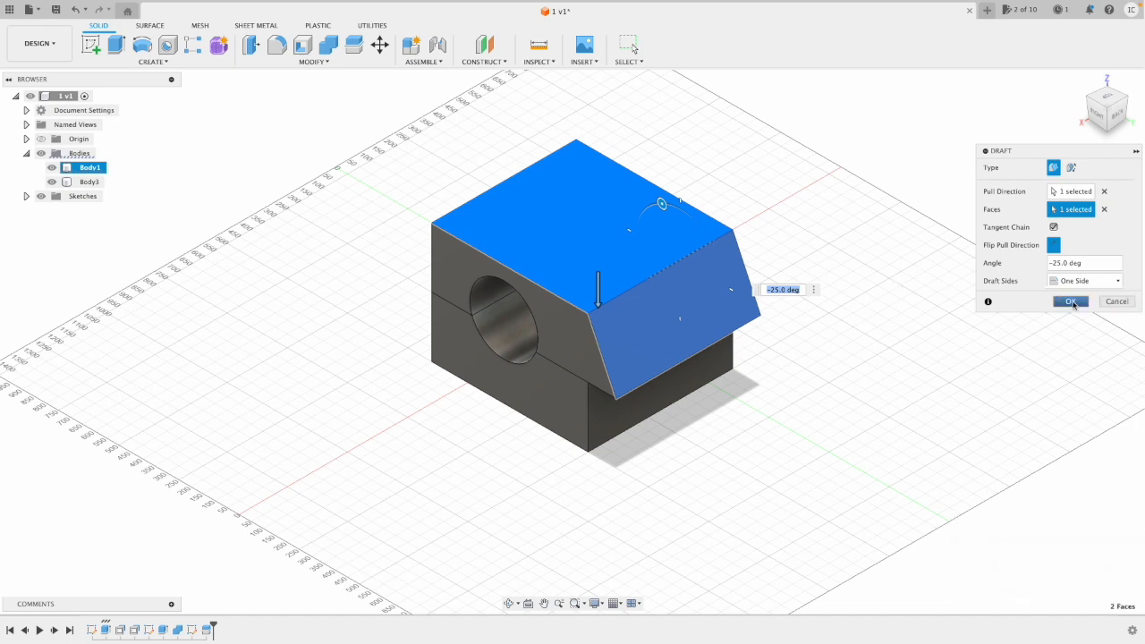
left_click(1069, 301)
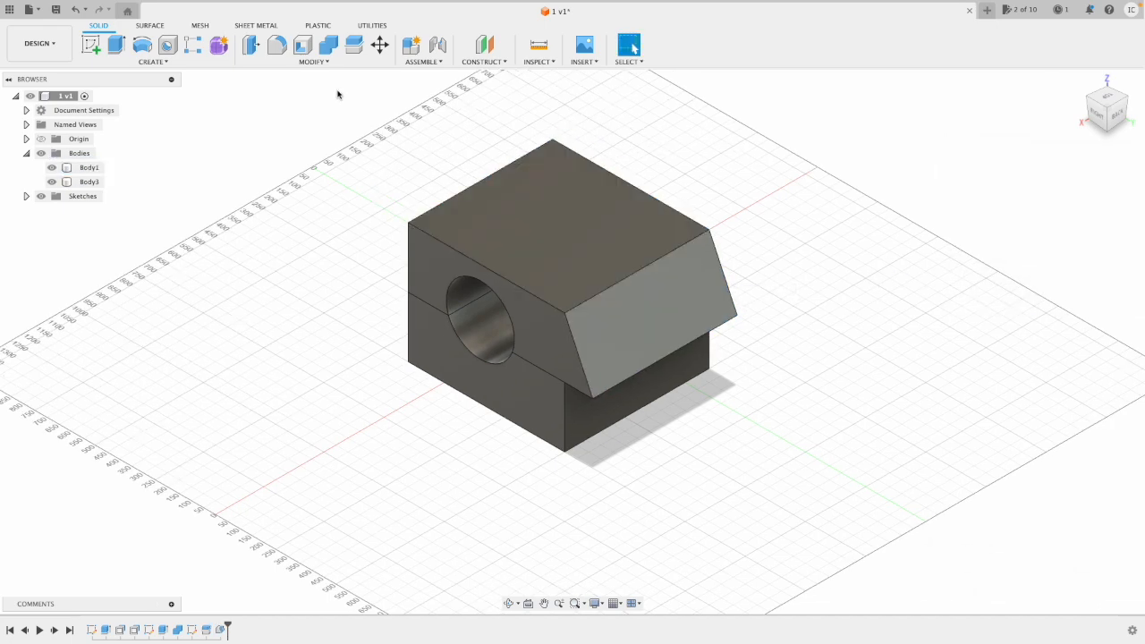
- Move the top body -700 mm in X and tilt it -25° about X with Move/Copy
left_click(313, 61)
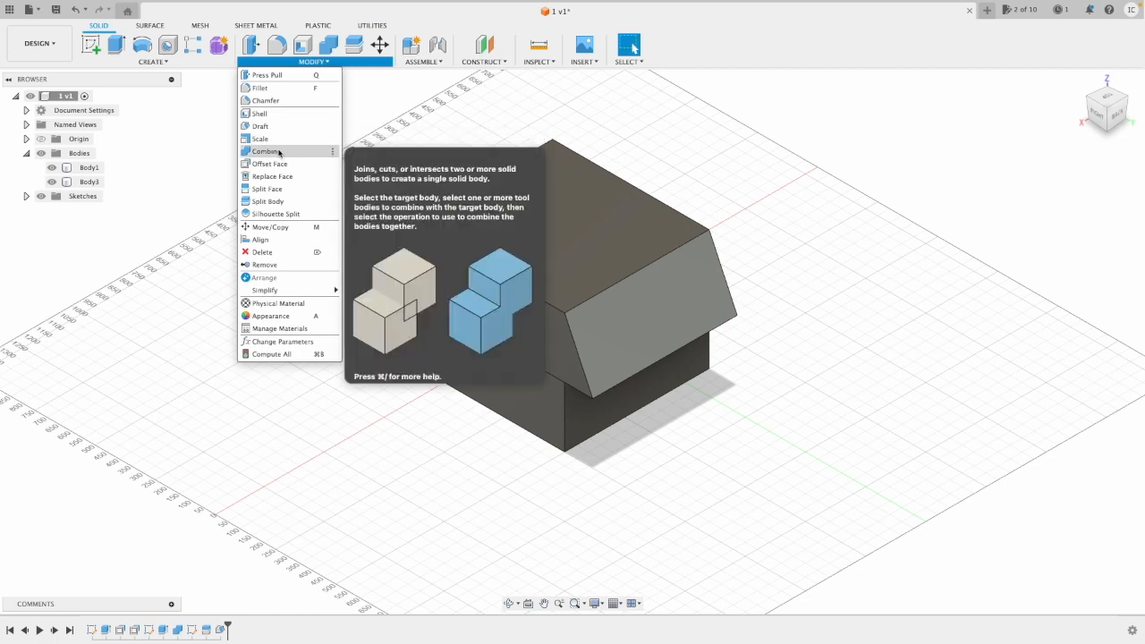
mouse_move(275, 215)
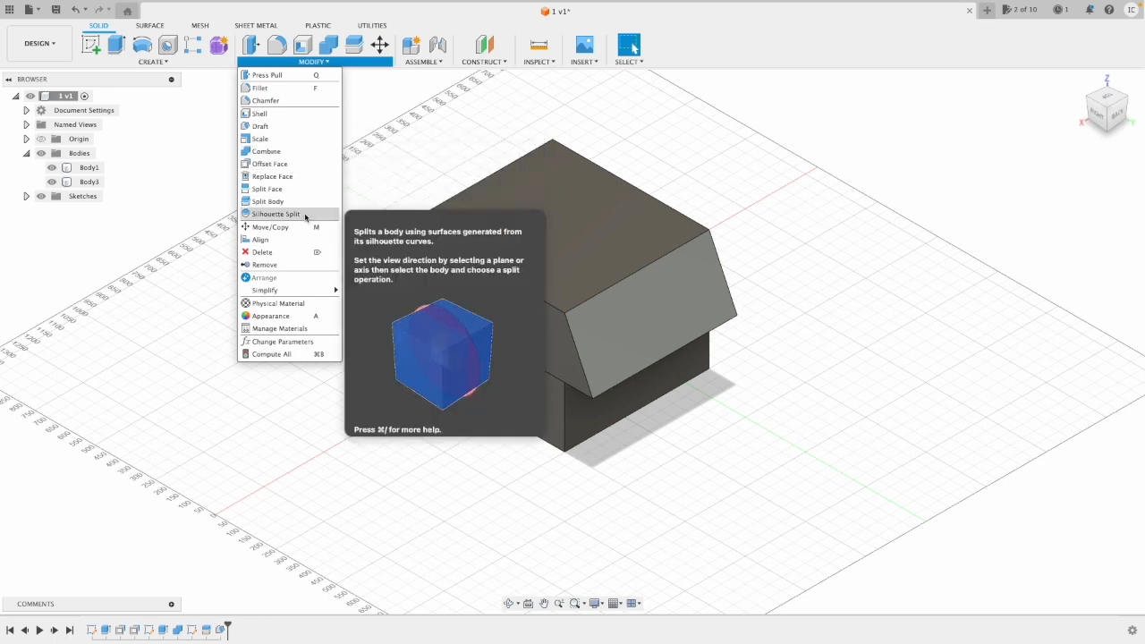
mouse_move(270, 226)
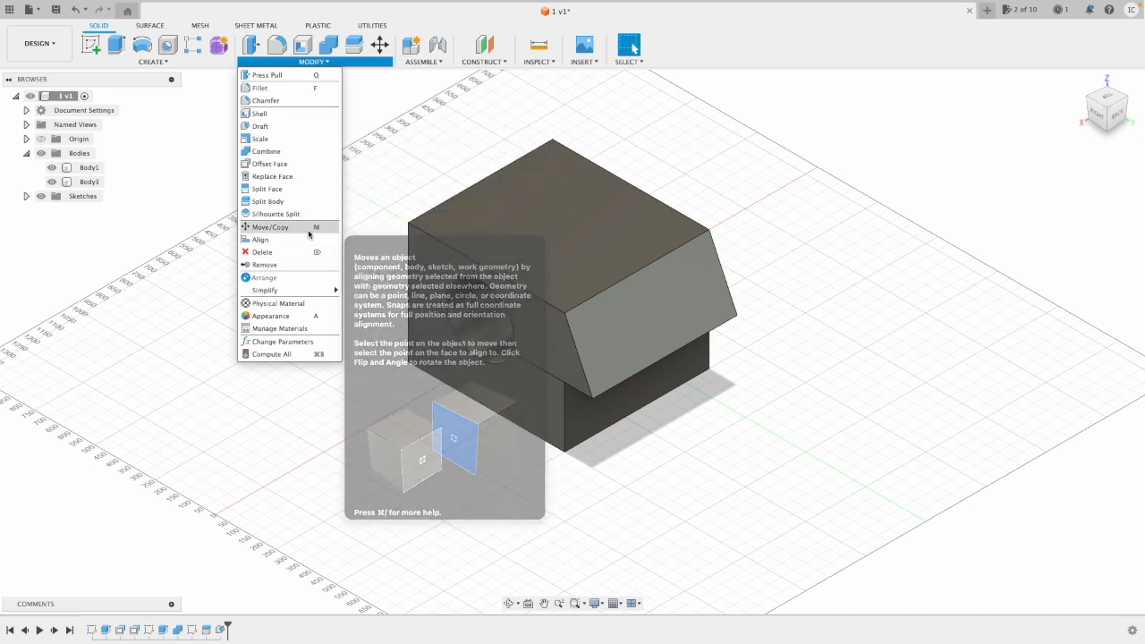
left_click(268, 225)
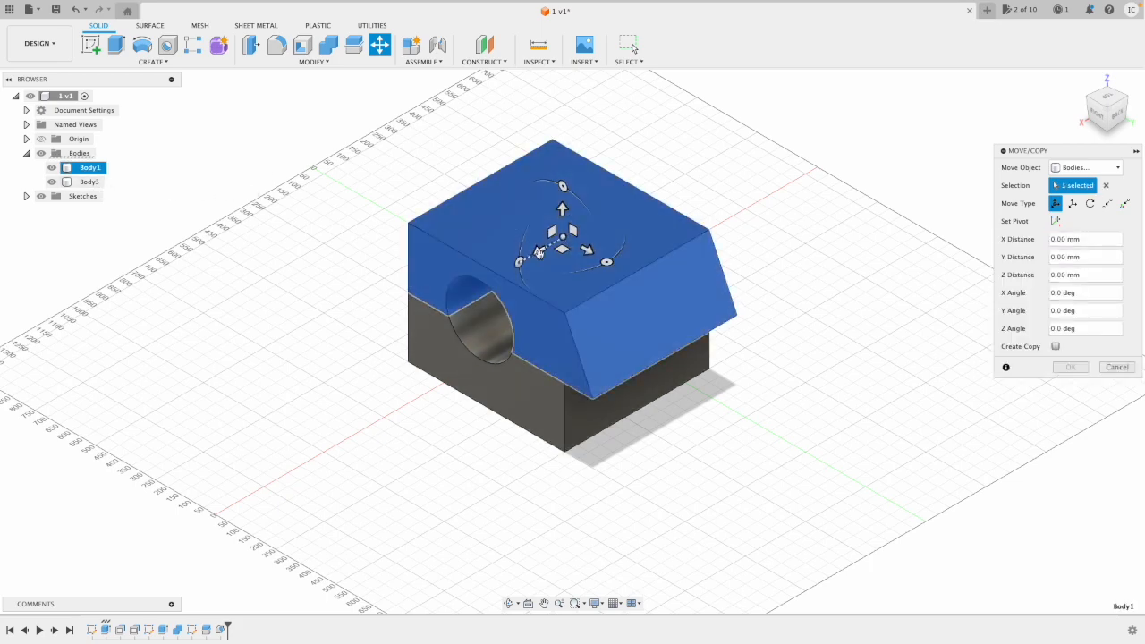
left_click_drag(564, 232, 707, 190)
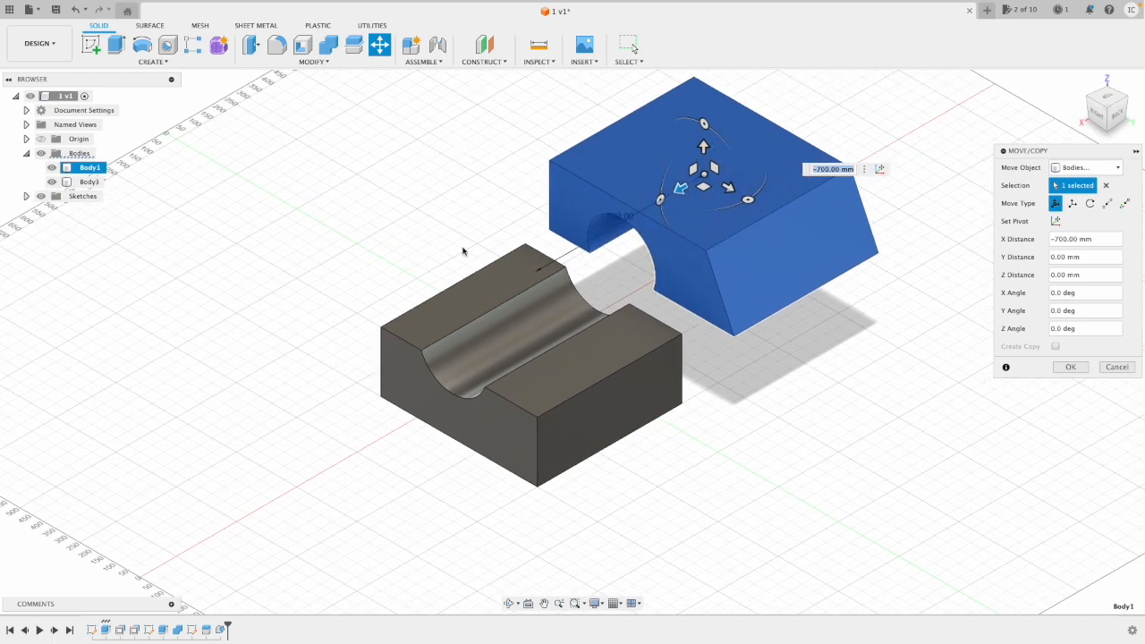
mouse_move(1059, 347)
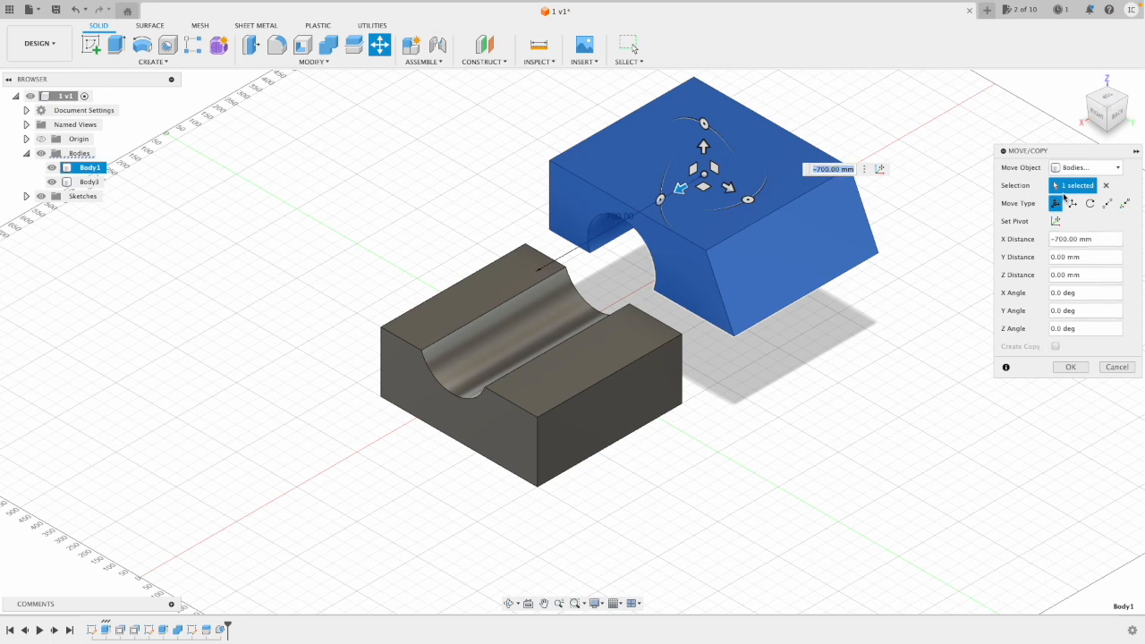
left_click(1084, 168)
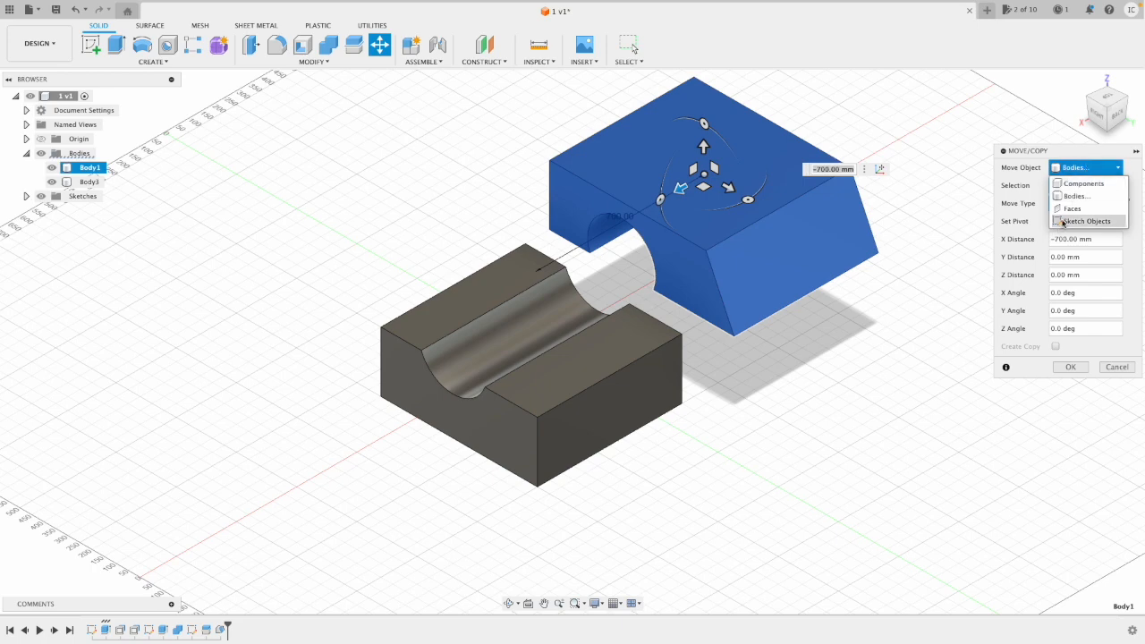
mouse_move(1074, 195)
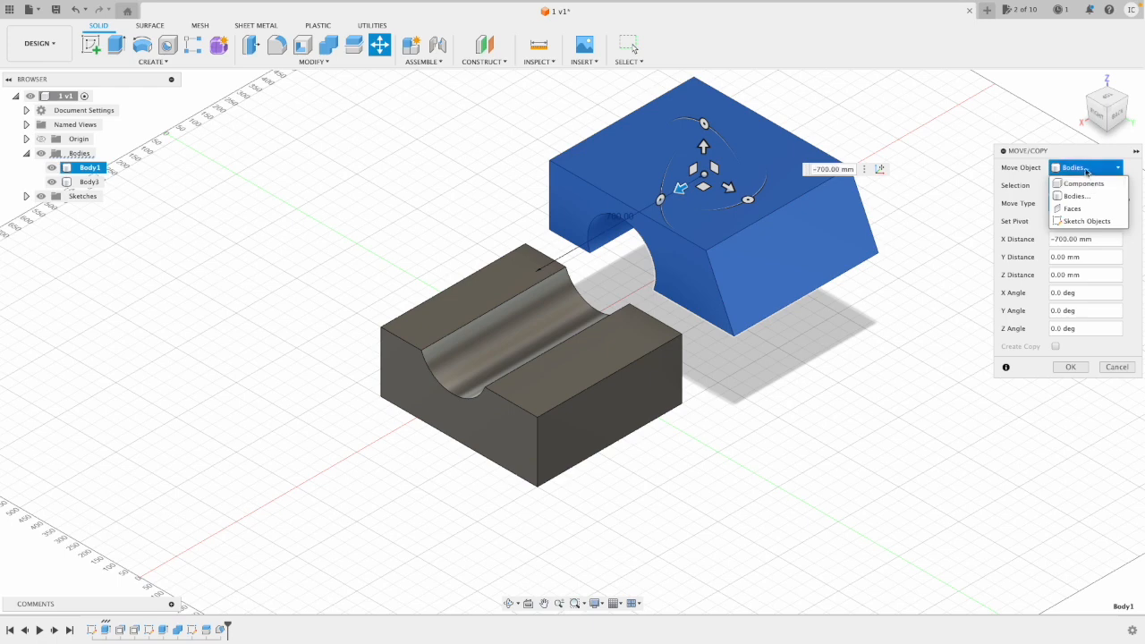
left_click(1073, 195)
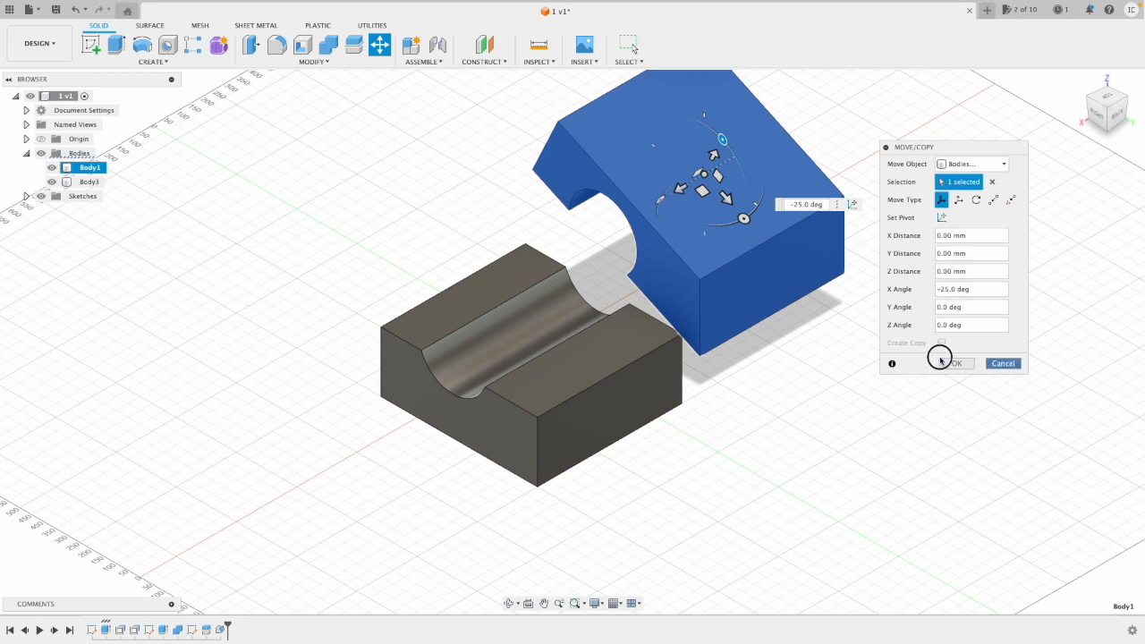
left_click(956, 363)
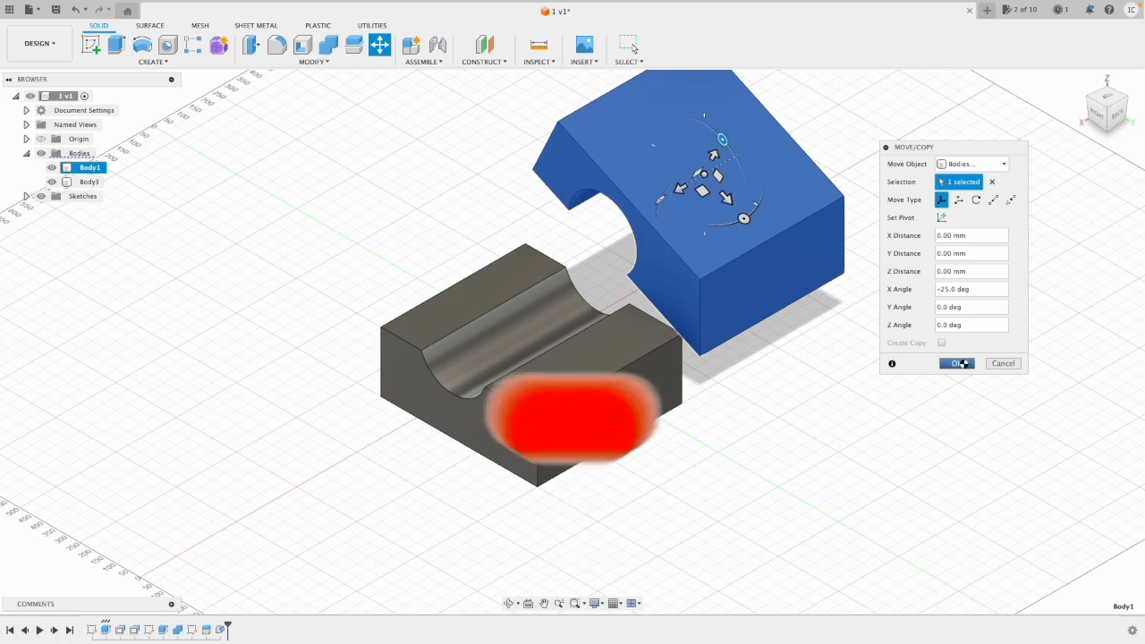